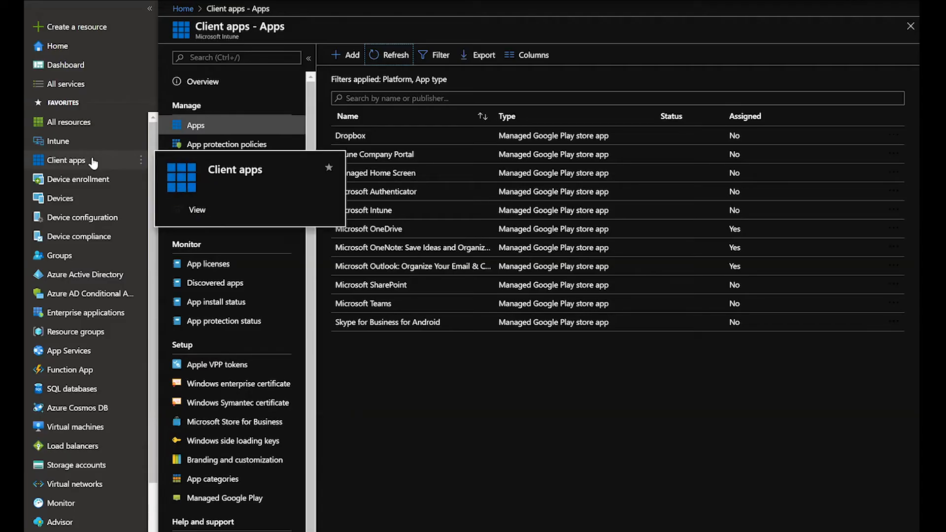
mouse_move(78, 179)
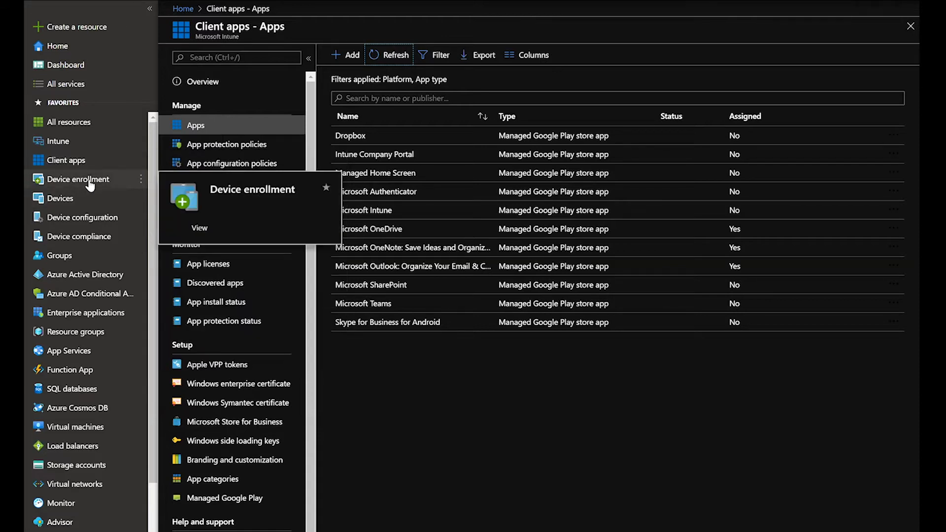
Step: Go to Device enrollment and show the Android enrollment options
left_click(77, 179)
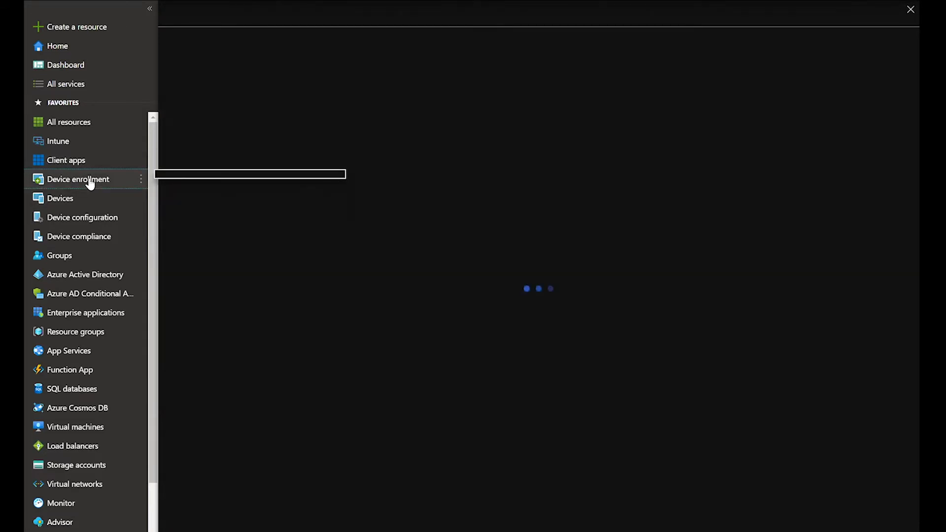
left_click(77, 180)
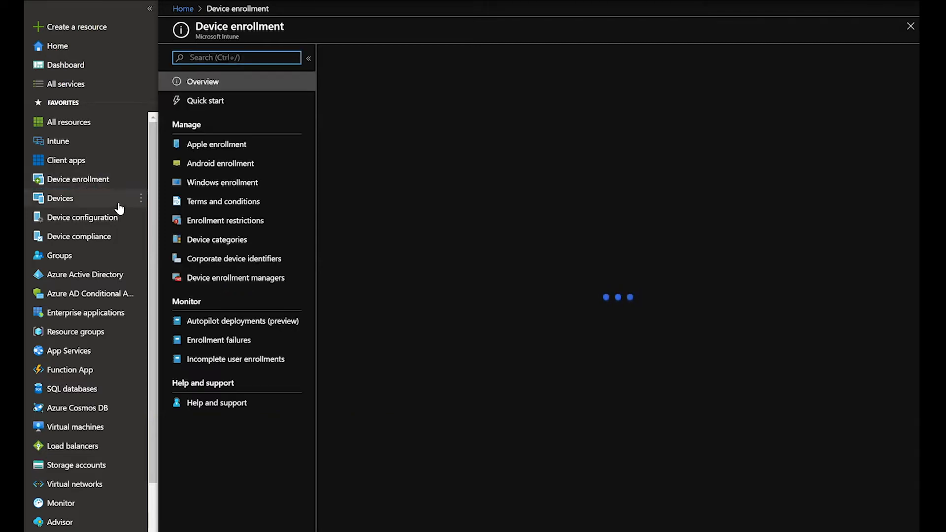
left_click(221, 163)
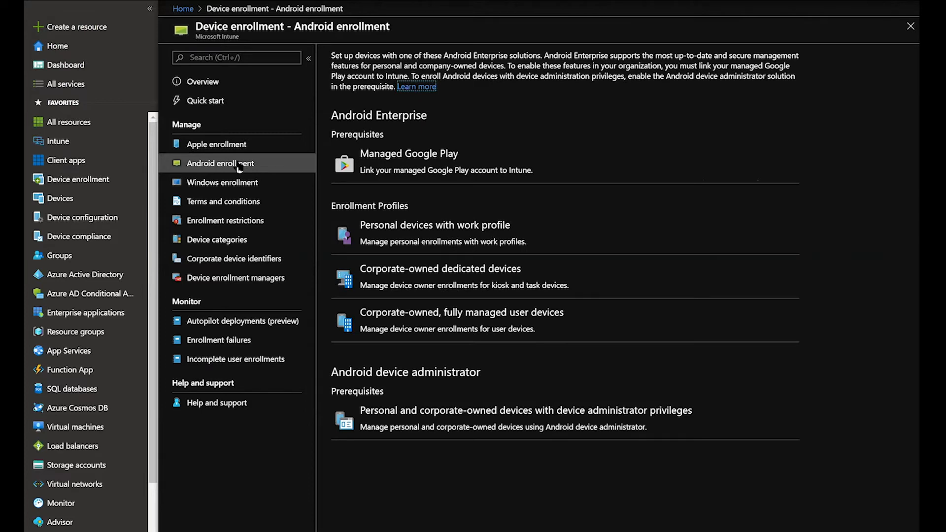
mouse_move(717, 153)
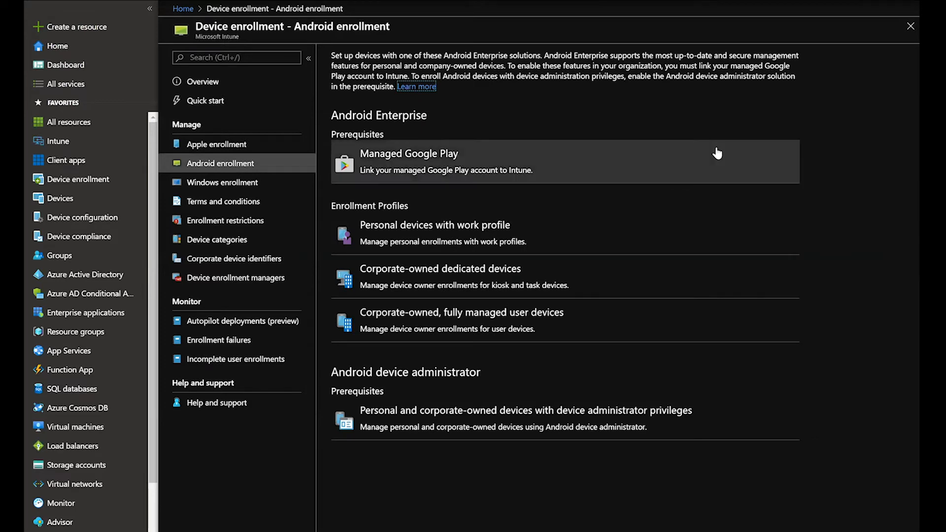
mouse_move(717, 154)
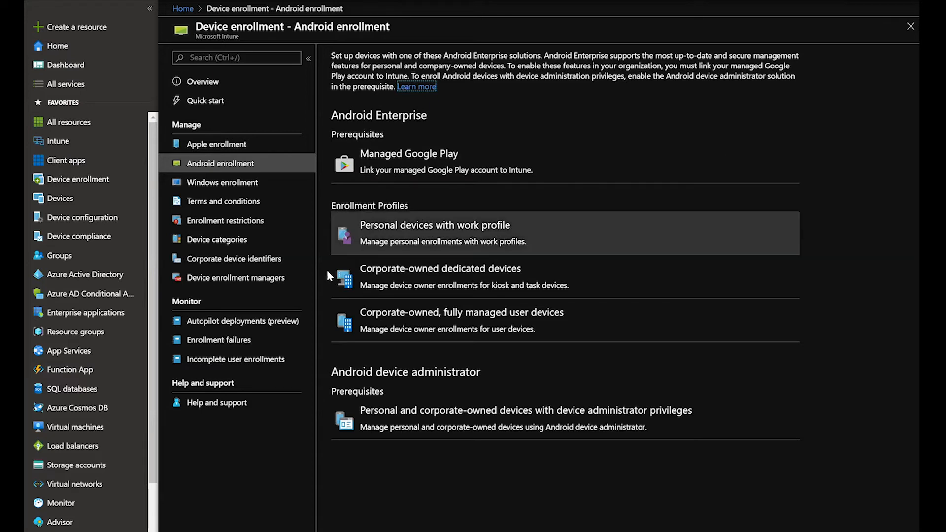
mouse_move(487, 348)
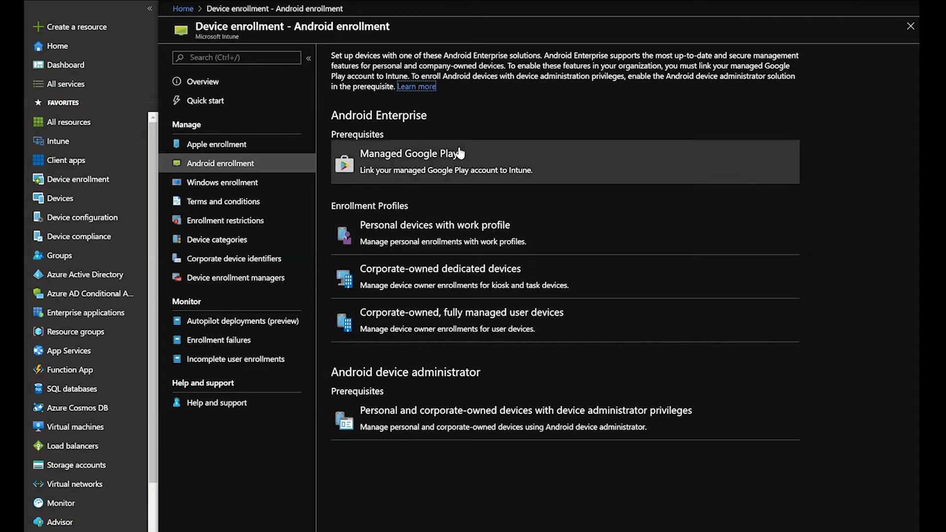
left_click(411, 153)
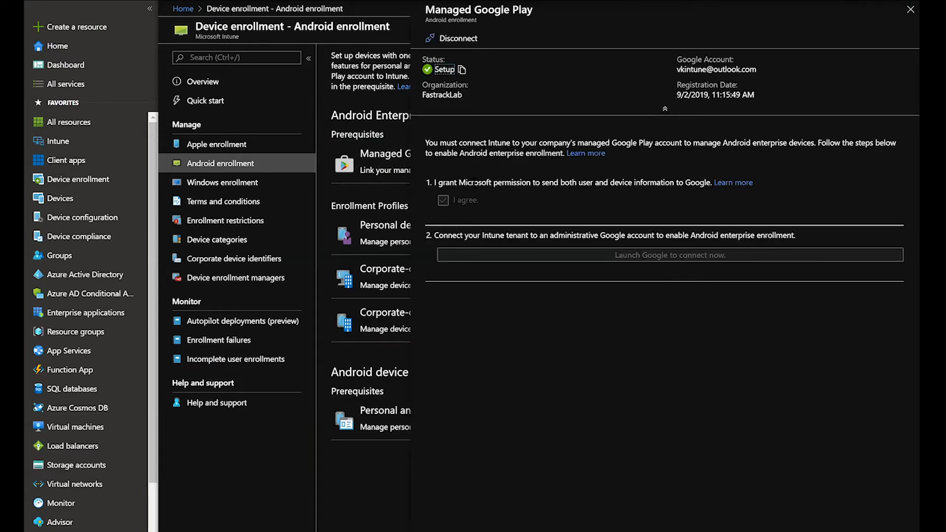
mouse_move(601, 265)
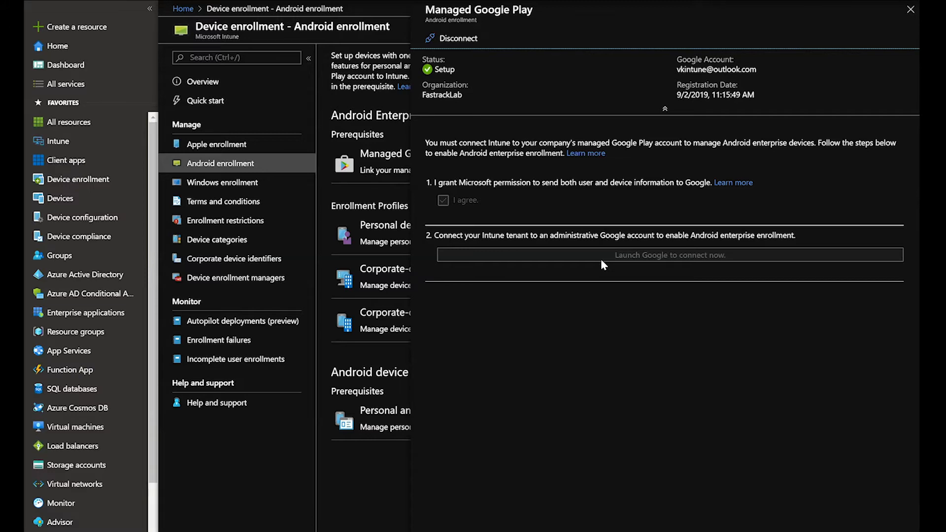
mouse_move(610, 254)
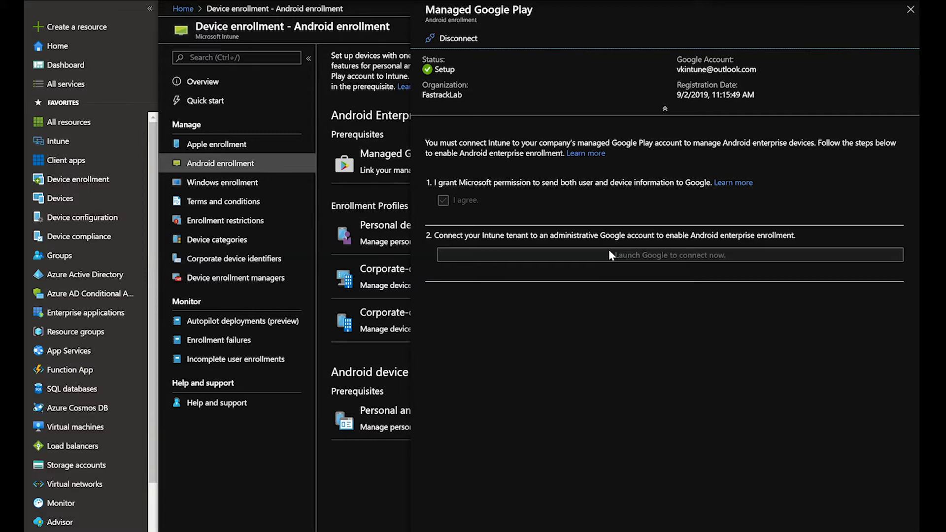
mouse_move(585, 261)
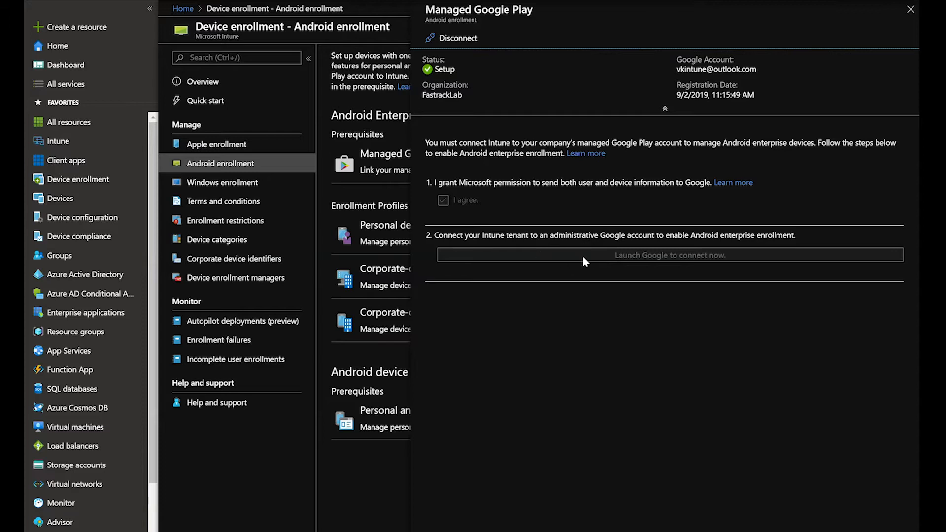
mouse_move(611, 263)
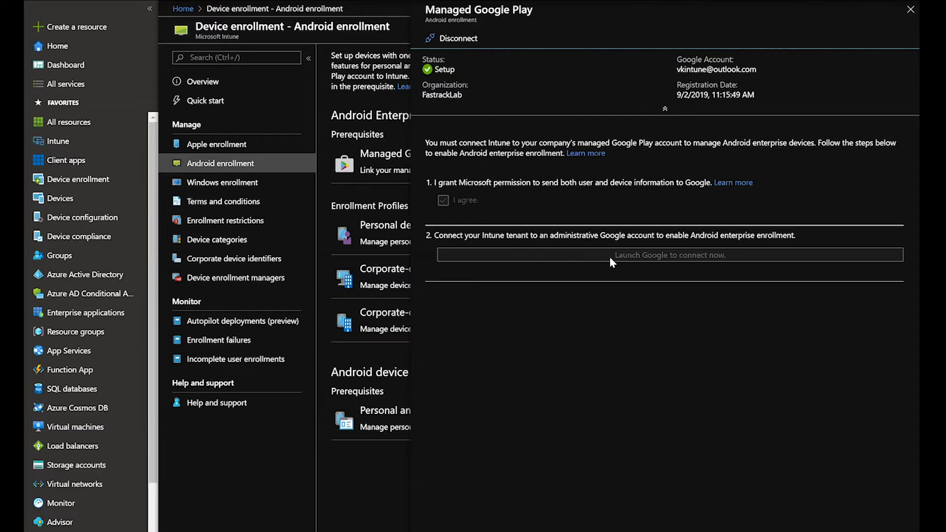
mouse_move(472, 71)
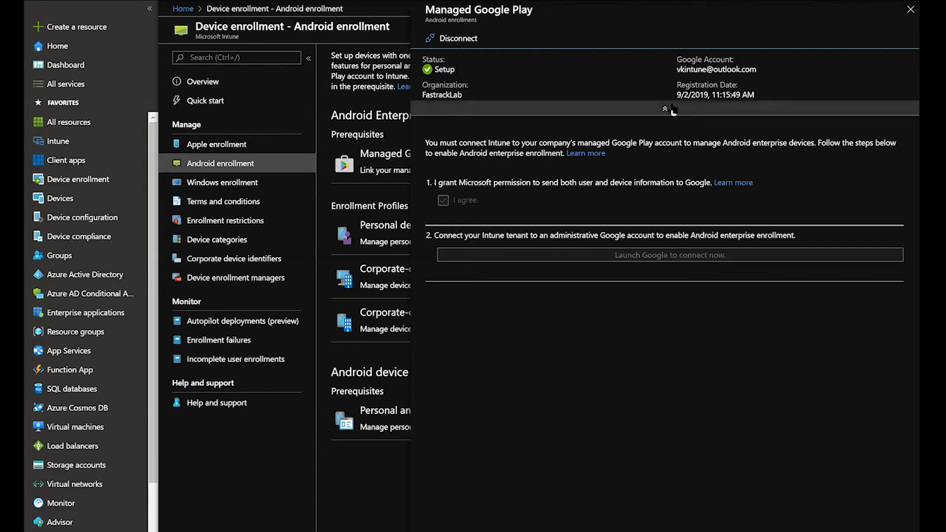
double_click(715, 94)
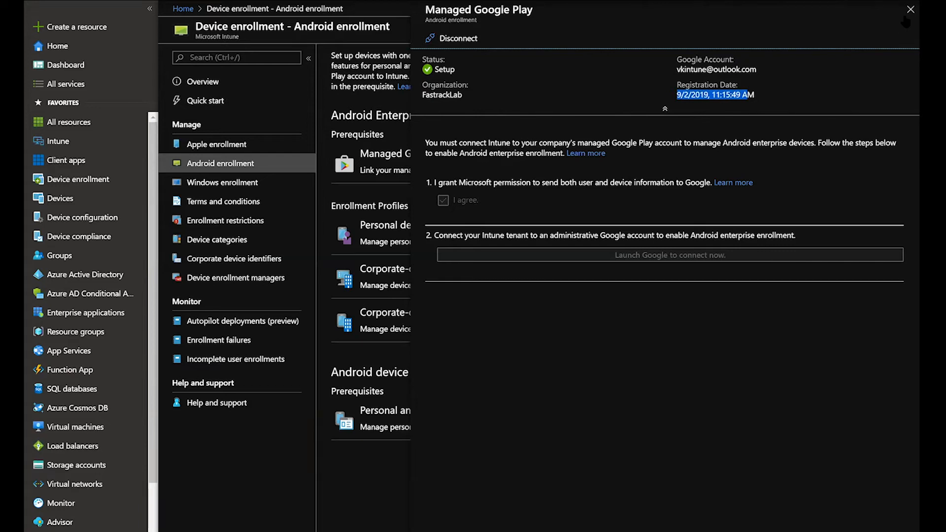
left_click(910, 10)
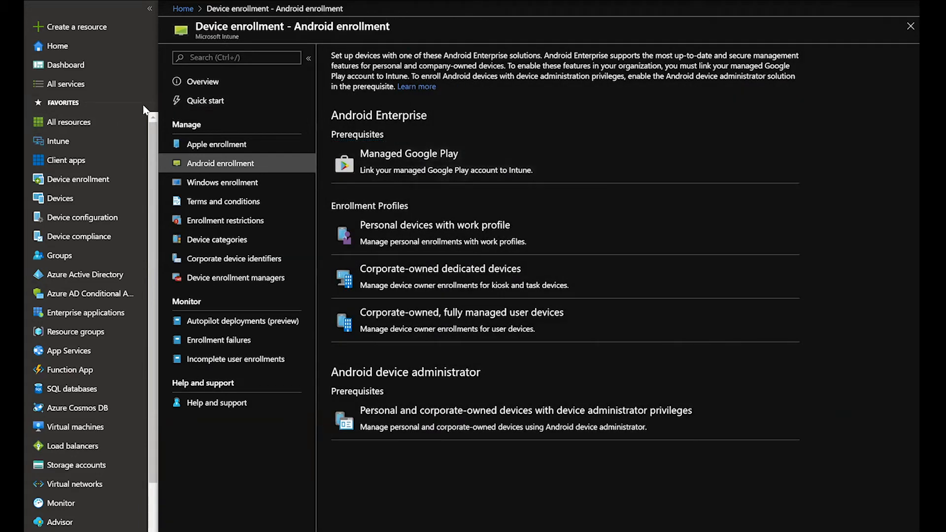
Step: Open the Default All Users device type restriction and begin editing its platform settings
left_click(226, 220)
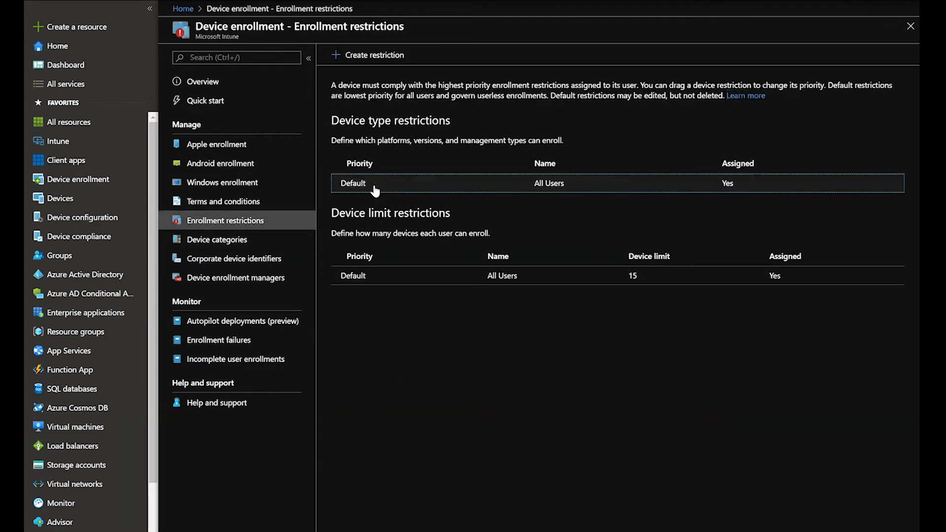
left_click(374, 183)
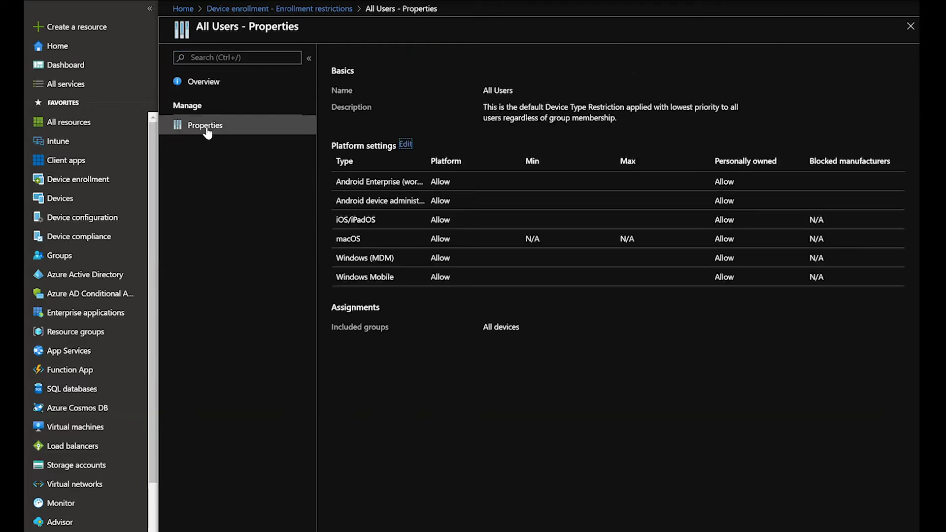
mouse_move(807, 104)
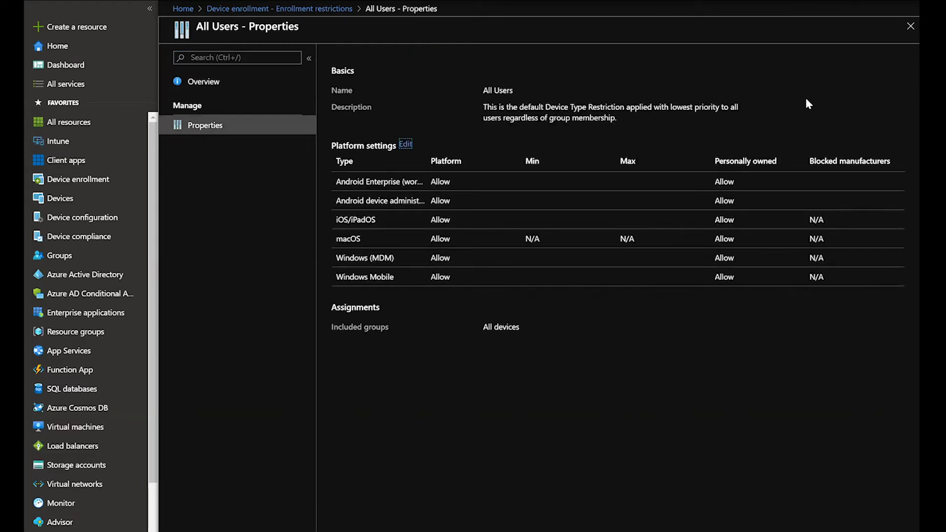
left_click(405, 145)
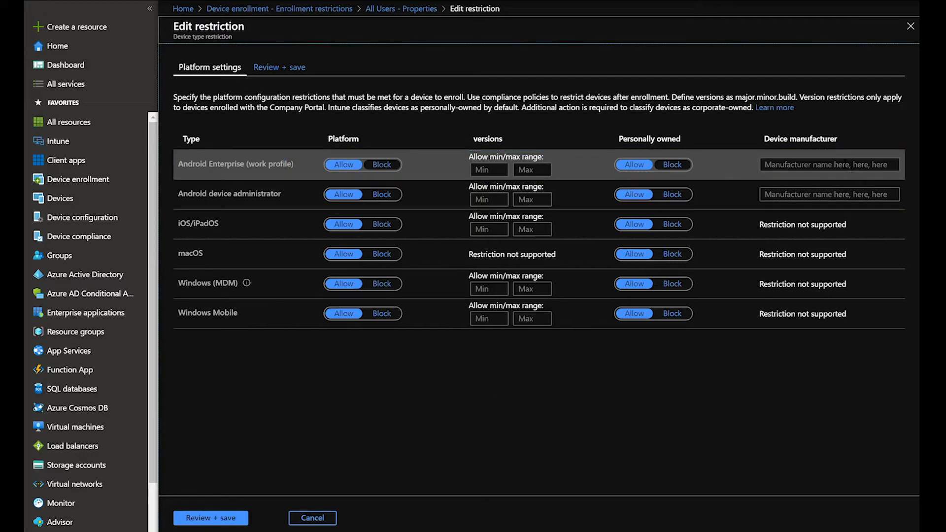
mouse_move(820, 150)
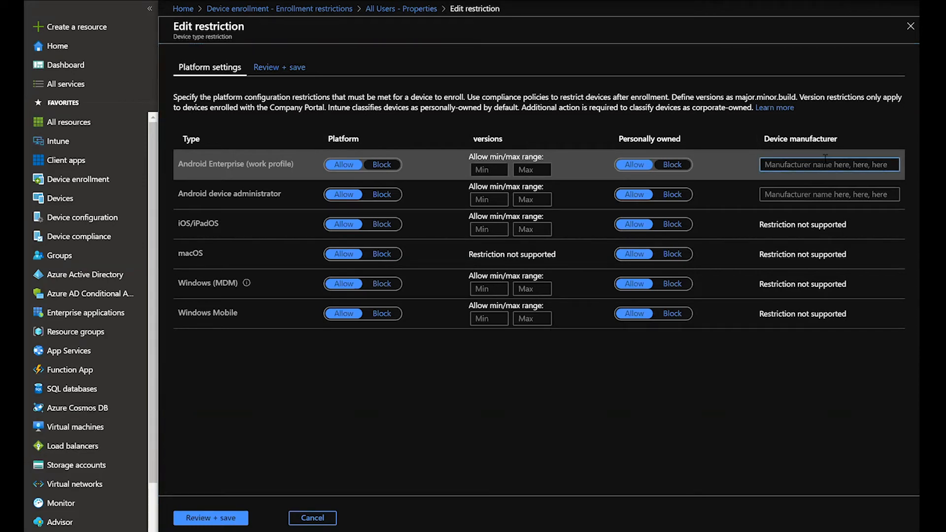
Step: Enter 'Samsung' as the Android Enterprise work profile manufacturer, clear it again, and go to Review + save
left_click(829, 164)
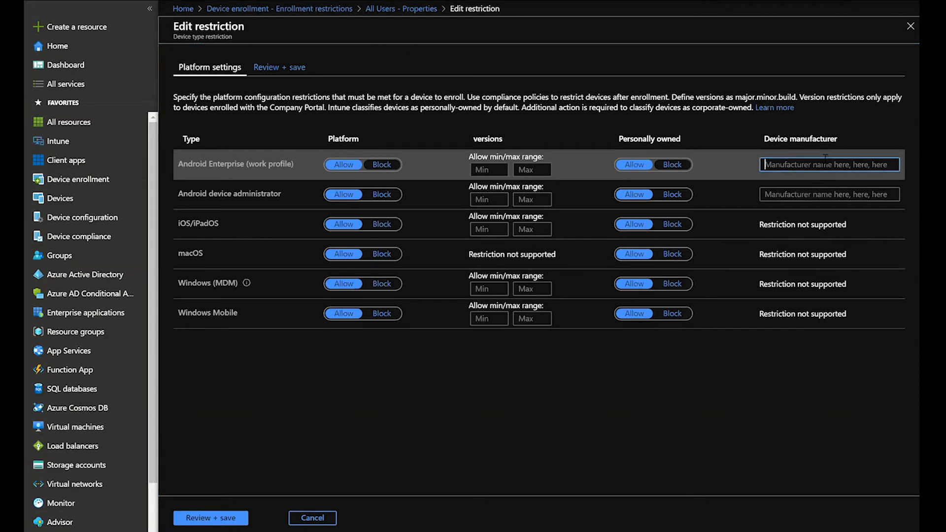
type("Sam")
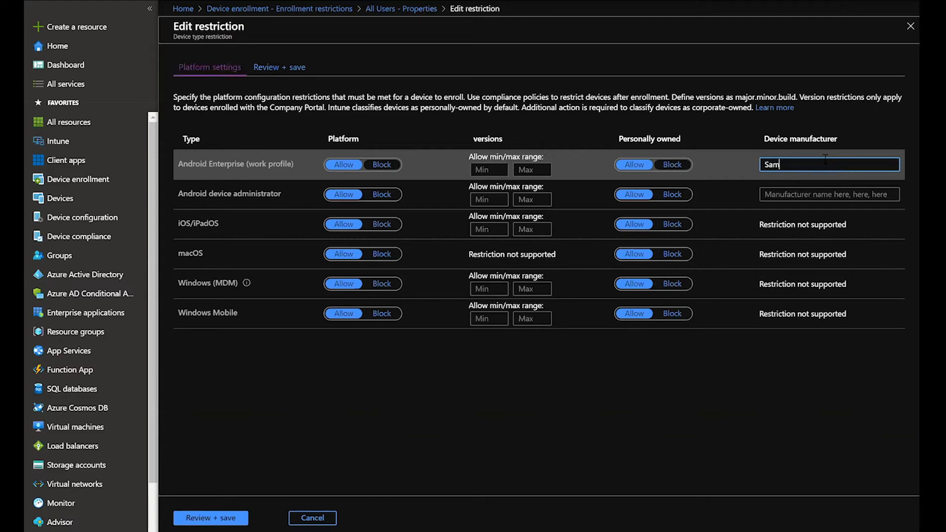
type("sung")
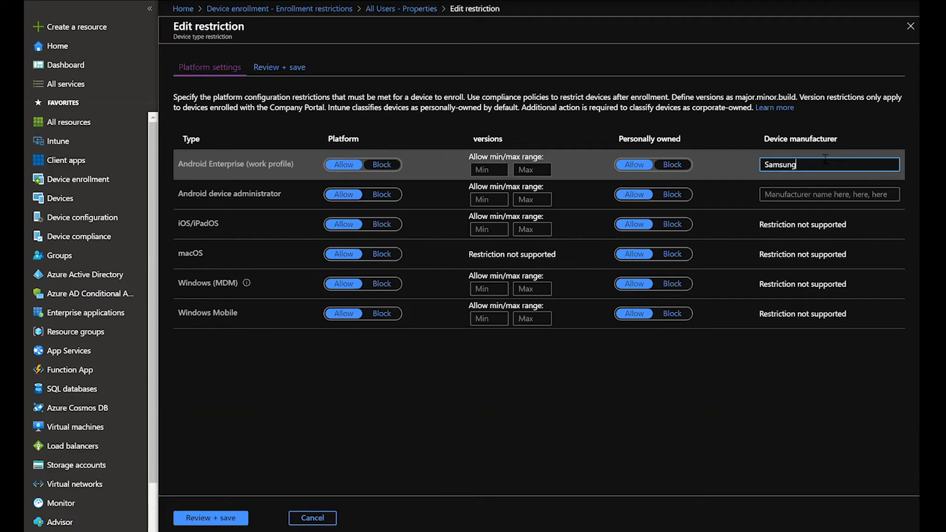
mouse_move(258, 176)
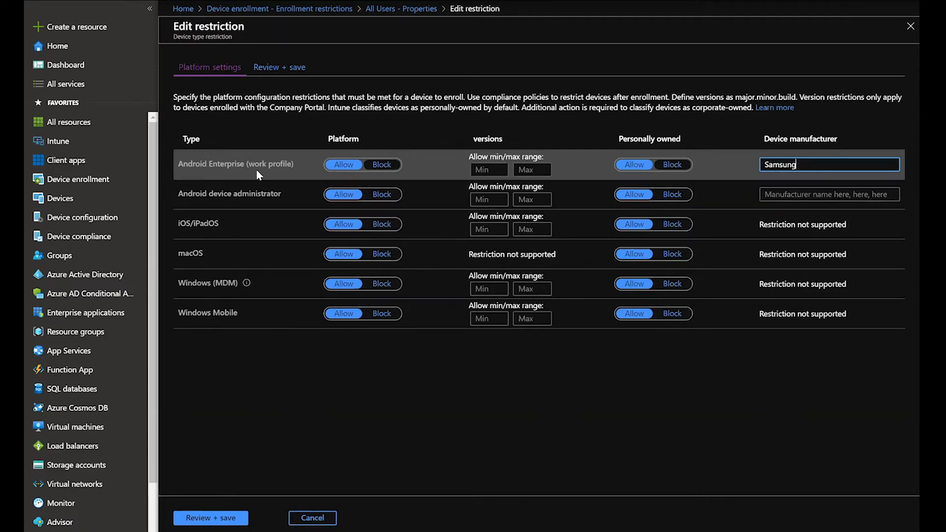
mouse_move(853, 187)
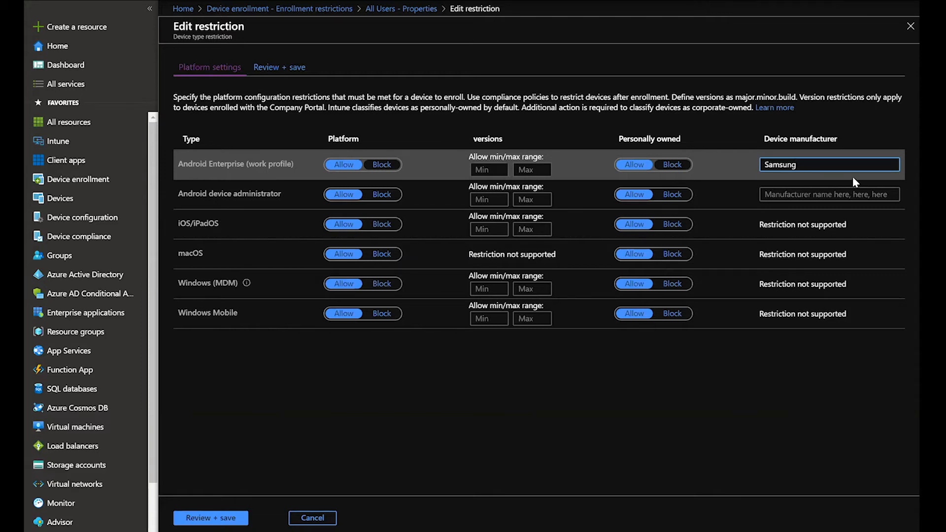
left_click(830, 164)
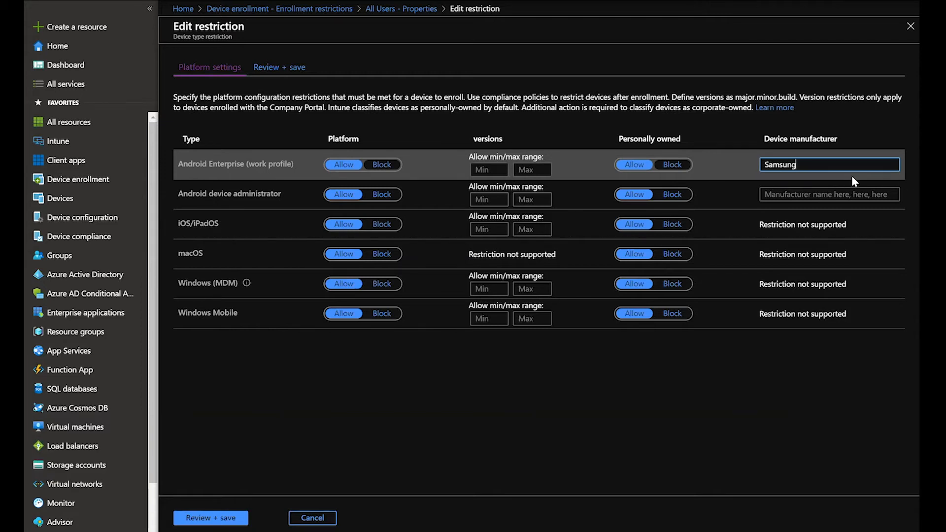
mouse_move(814, 159)
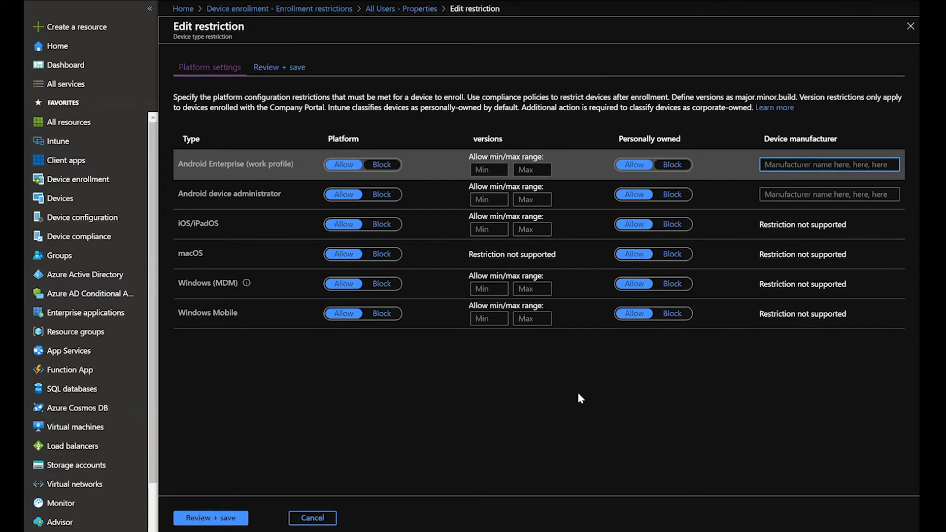
mouse_move(576, 392)
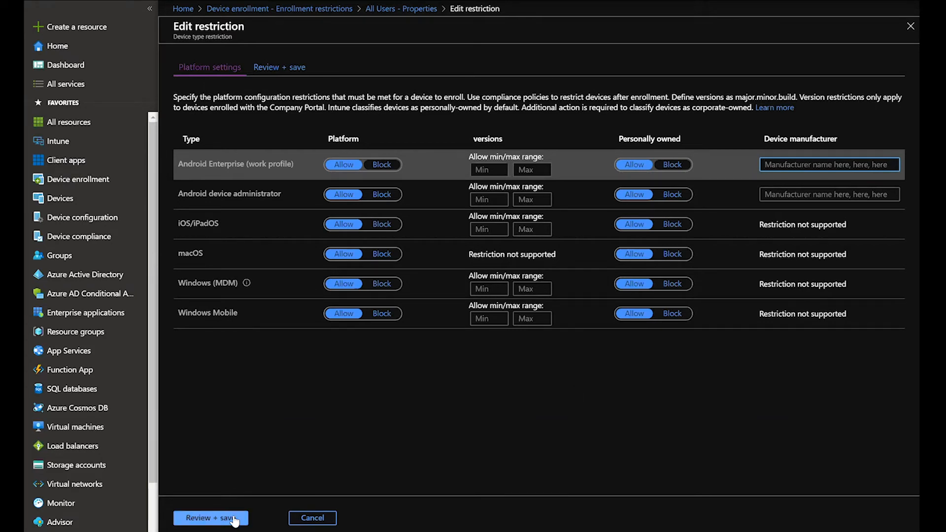
left_click(211, 518)
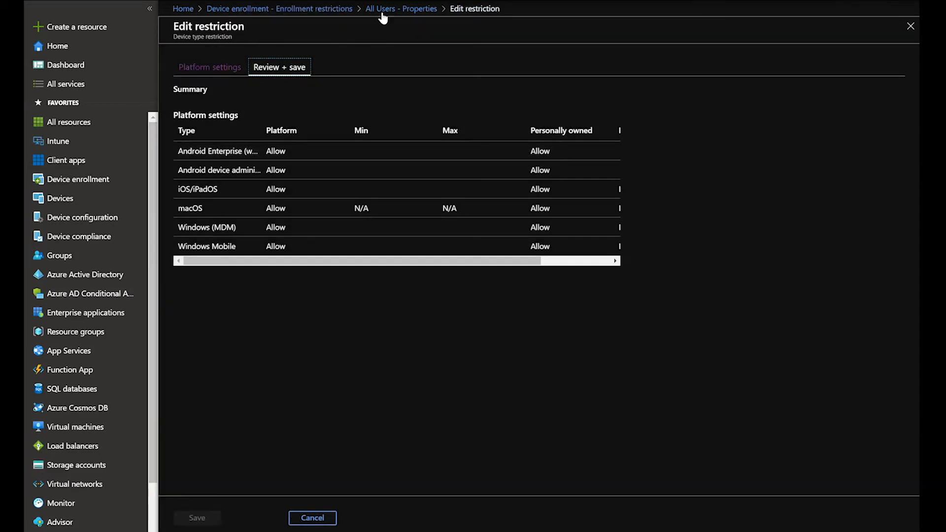
Step: Leave the restriction unsaved, go to Client apps > App configuration policies and start adding a policy
left_click(312, 518)
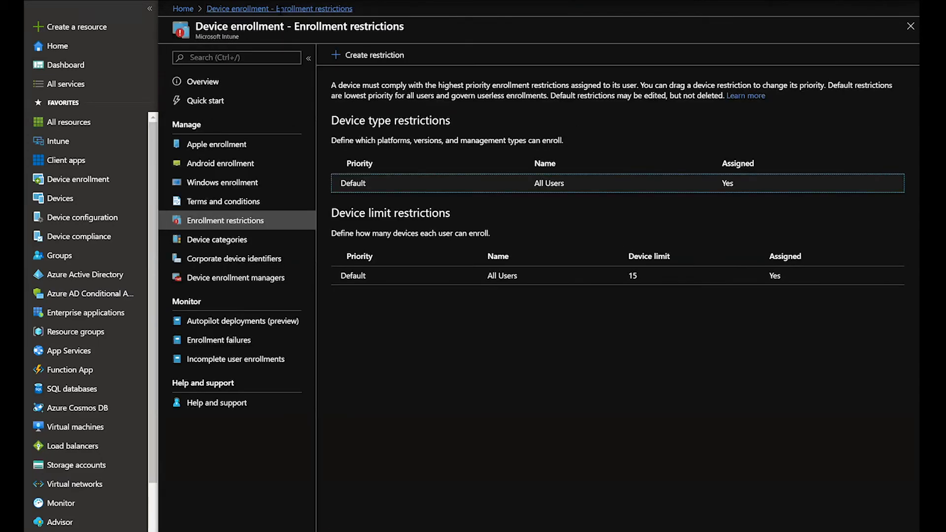
mouse_move(81, 217)
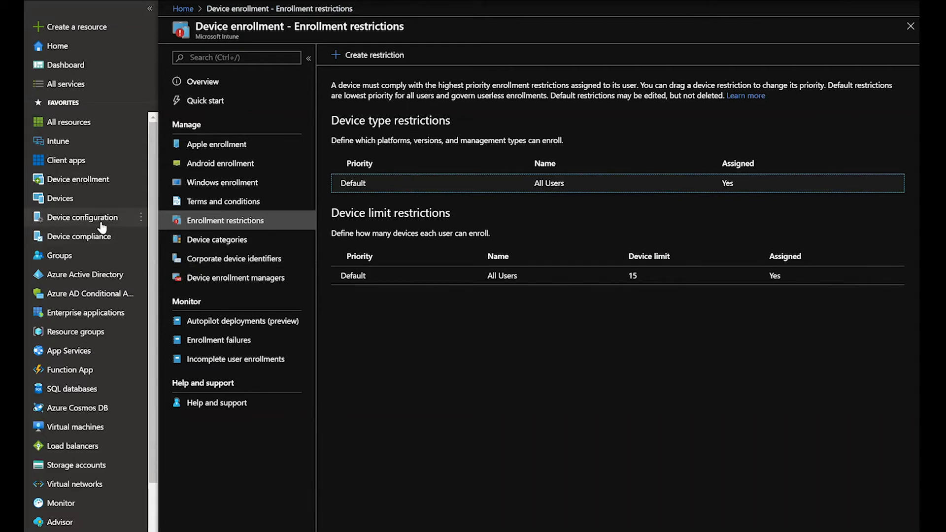
left_click(65, 159)
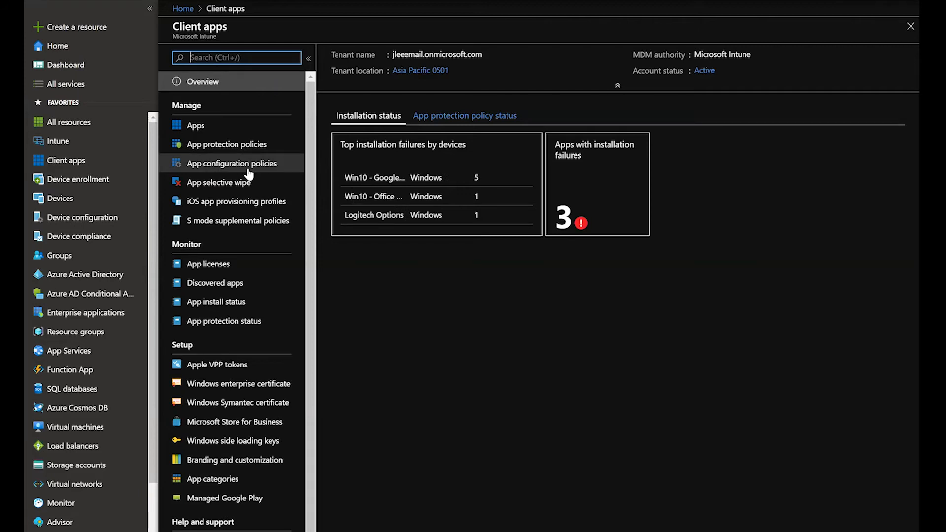
left_click(231, 163)
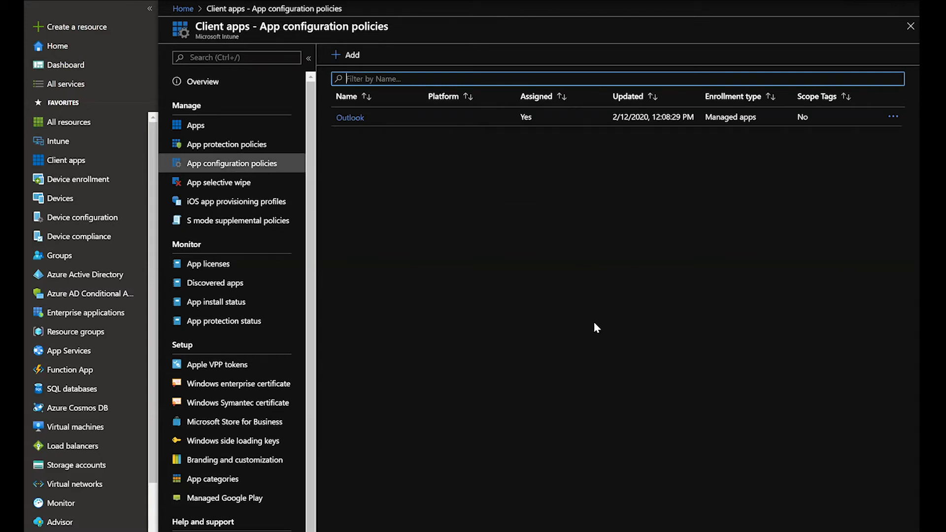
left_click(346, 54)
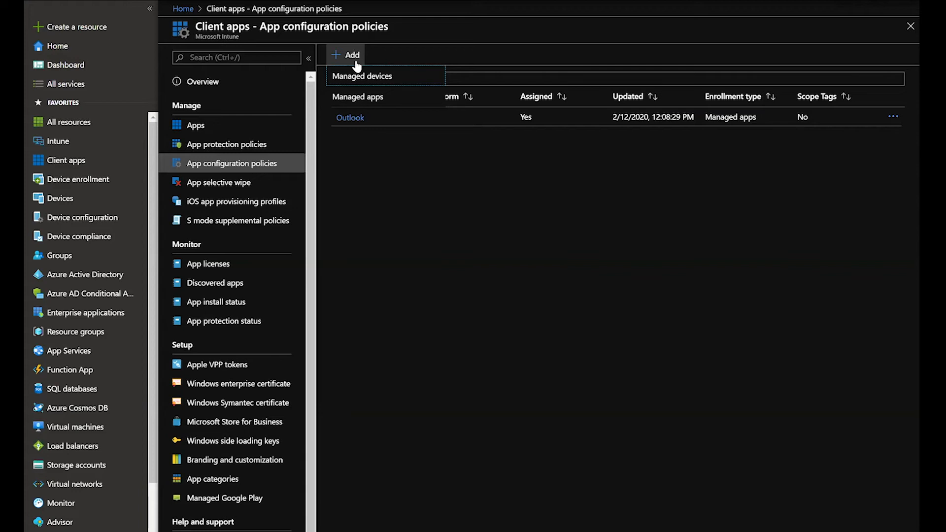
mouse_move(362, 97)
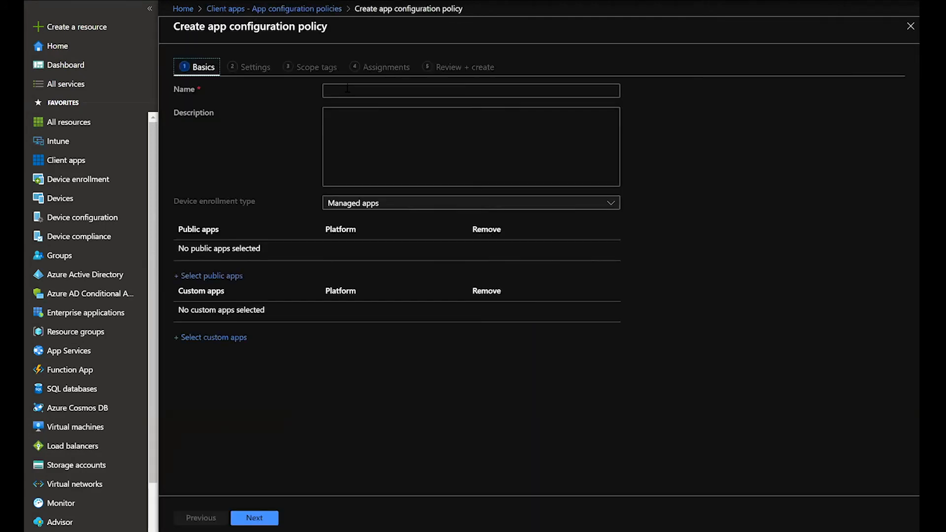
Step: Discard the new policy, open the Outlook policy and begin editing its Basics
left_click(471, 90)
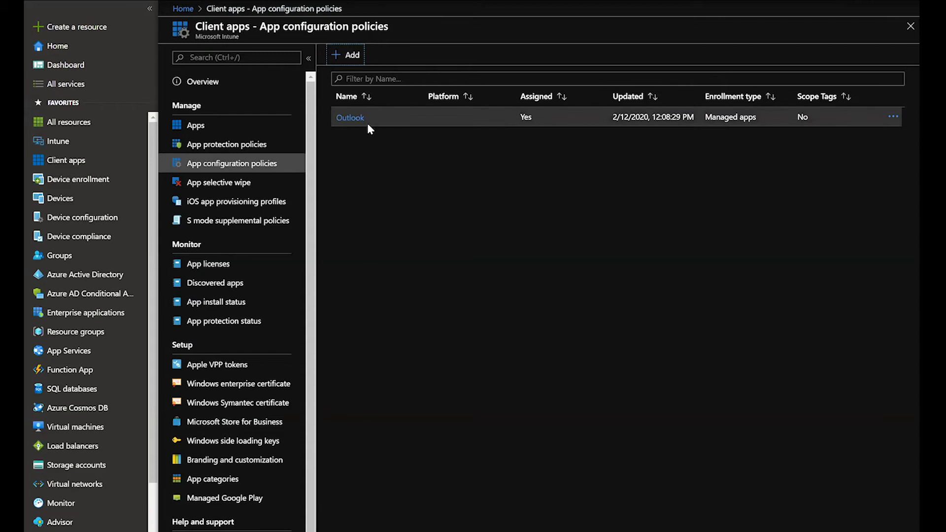
left_click(350, 117)
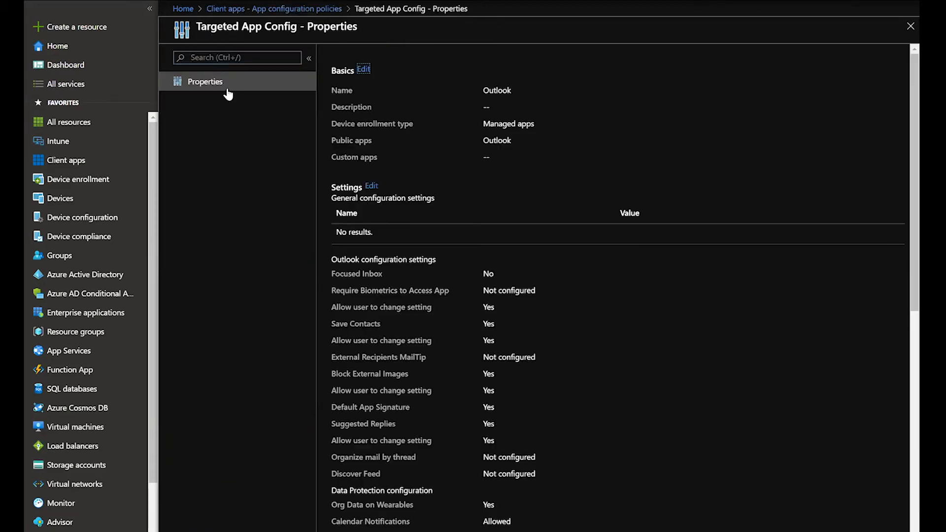
mouse_move(220, 92)
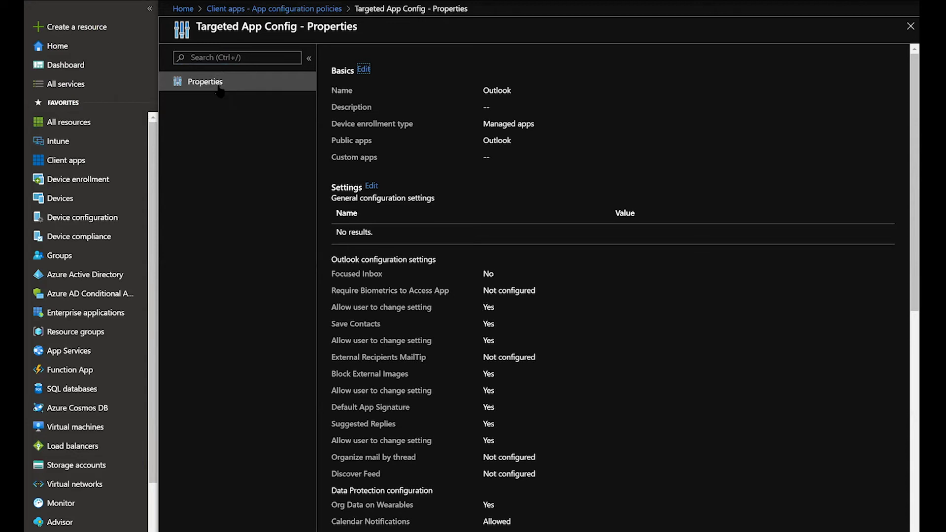
mouse_move(483, 96)
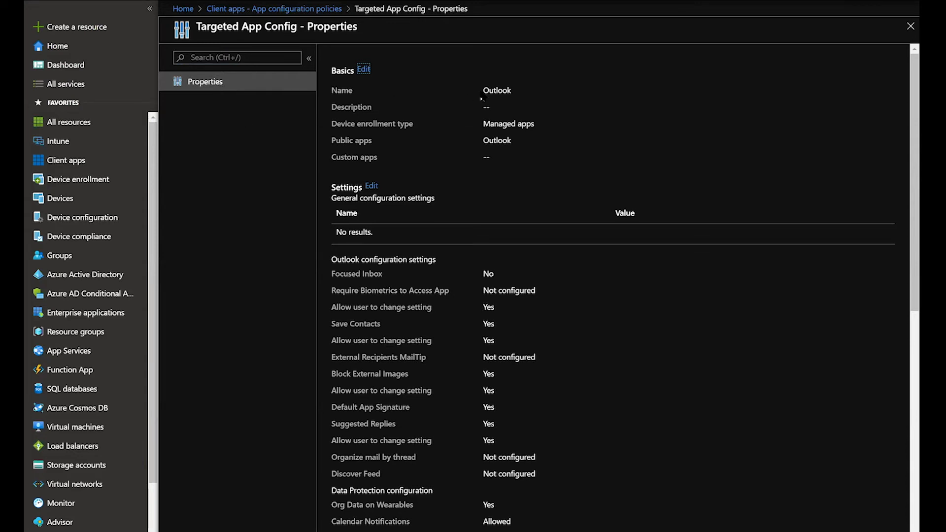
double_click(496, 89)
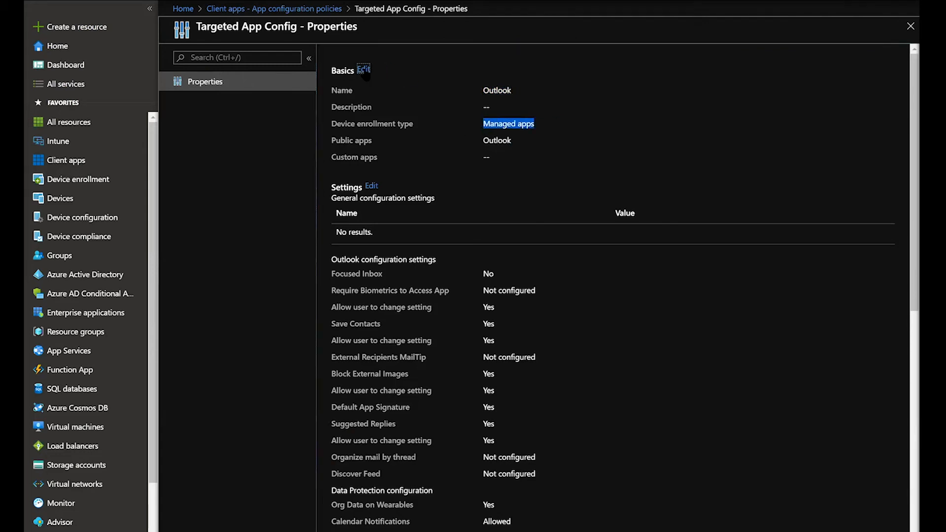
left_click(363, 69)
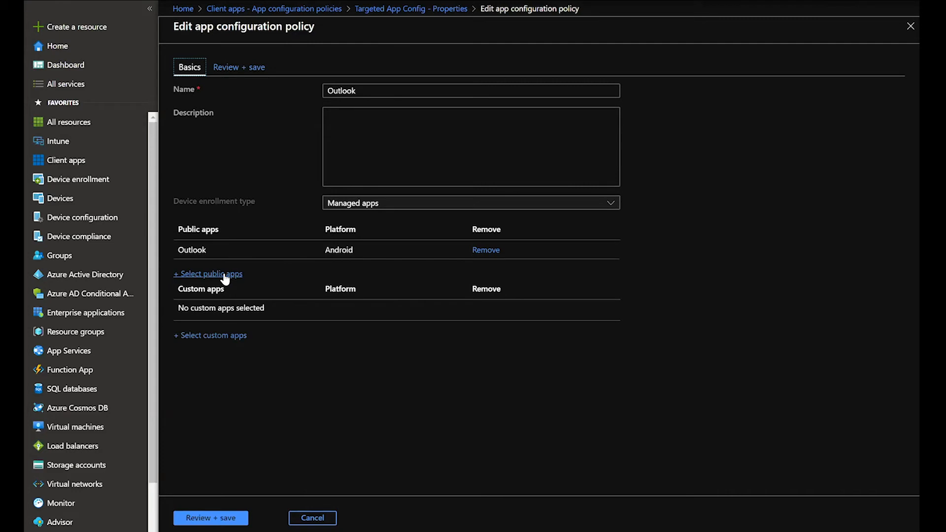
Step: Browse the selectable public apps, keep only Outlook for Android, and return to the policy properties
left_click(207, 273)
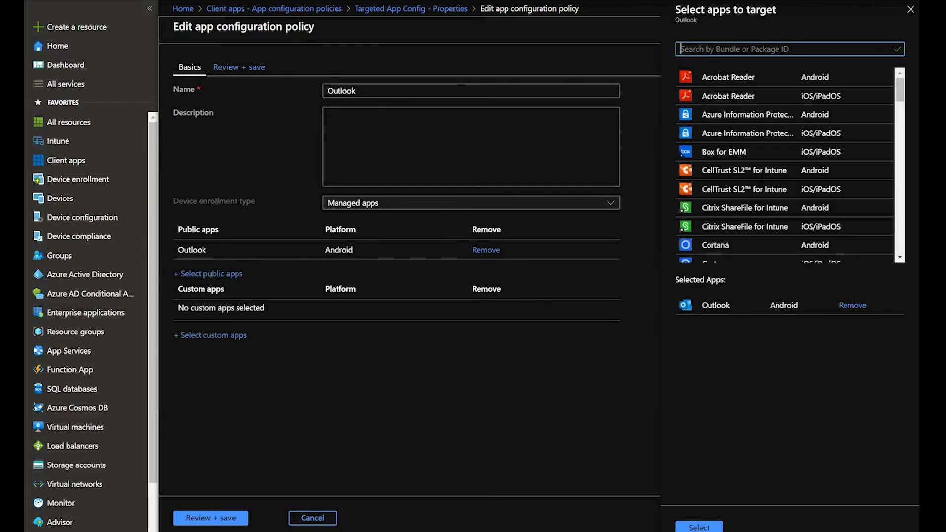
scroll("down", 3)
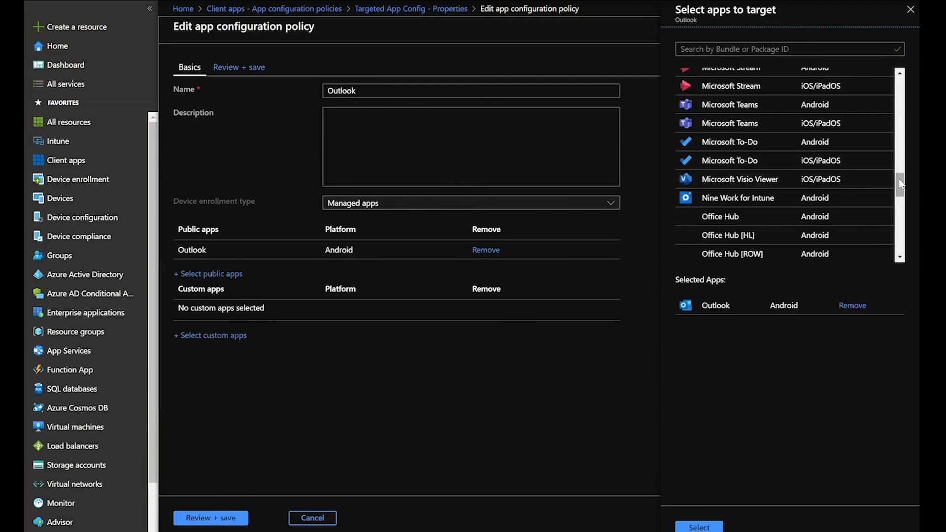
scroll("down", 3)
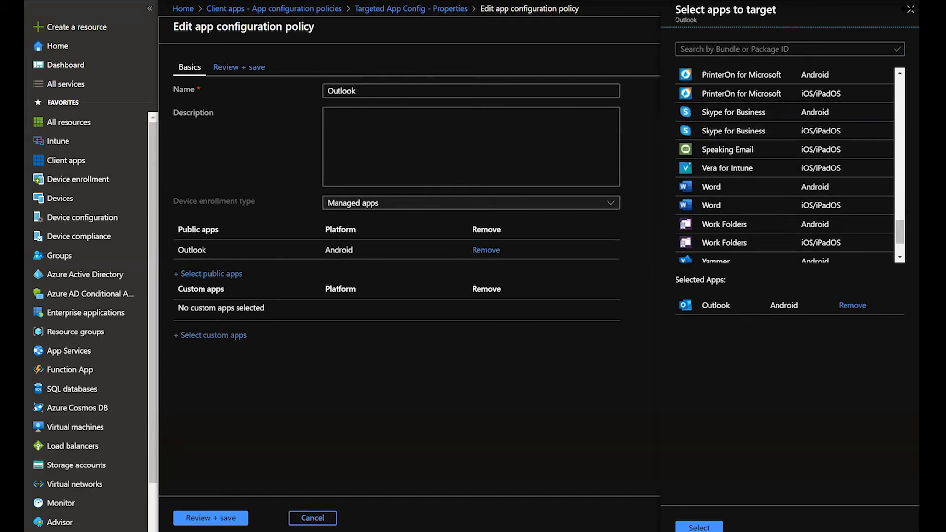
left_click(910, 10)
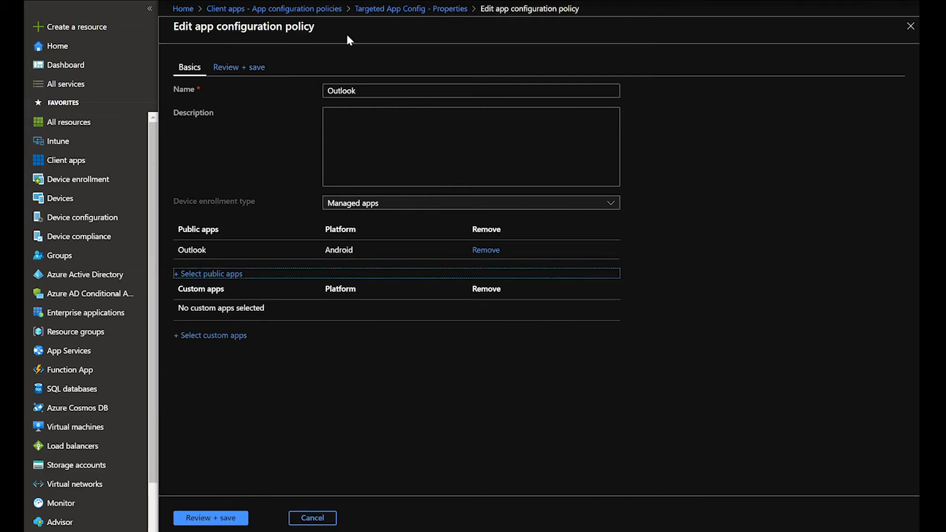
left_click(312, 518)
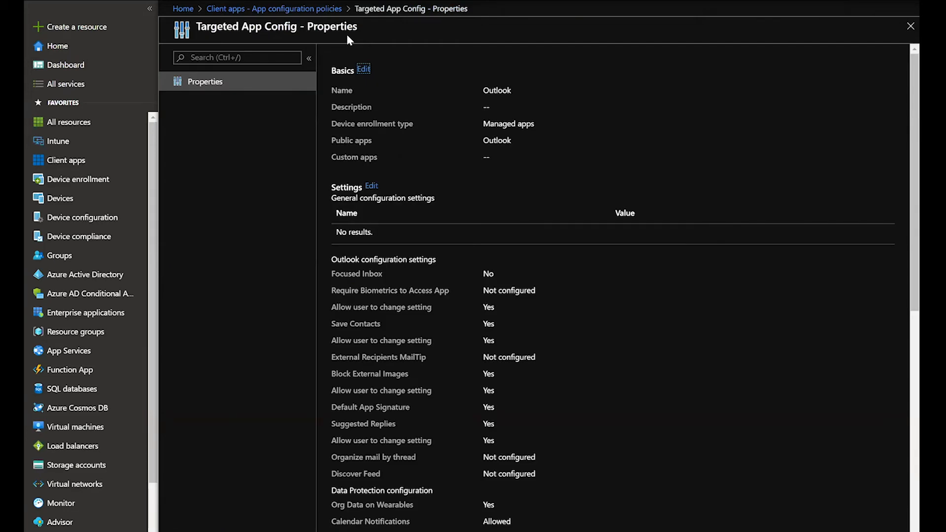
Step: Edit the configuration settings and set Focused Inbox to Not configured
left_click(362, 69)
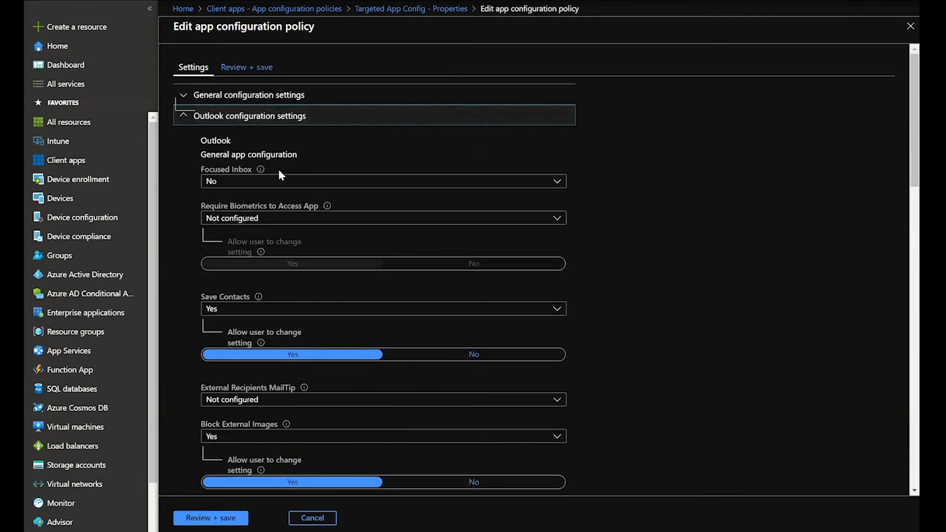
mouse_move(269, 142)
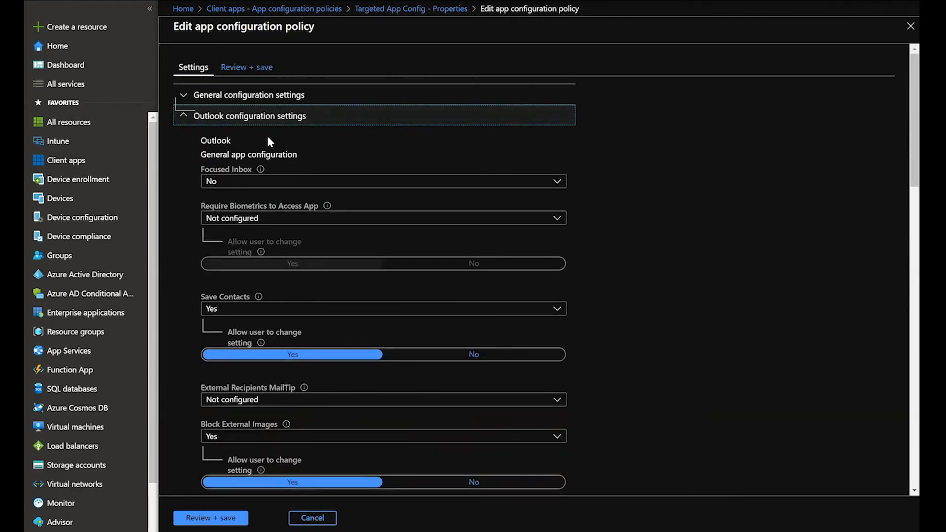
mouse_move(269, 142)
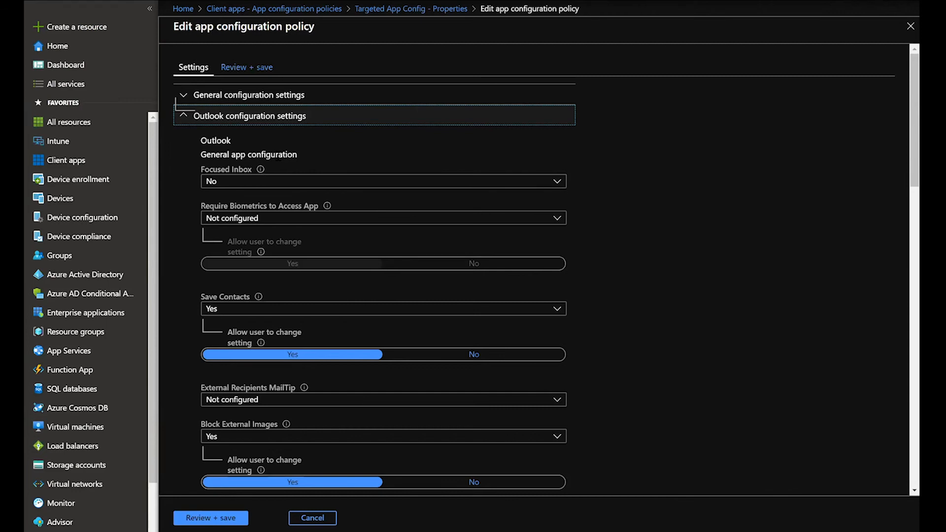
mouse_move(279, 189)
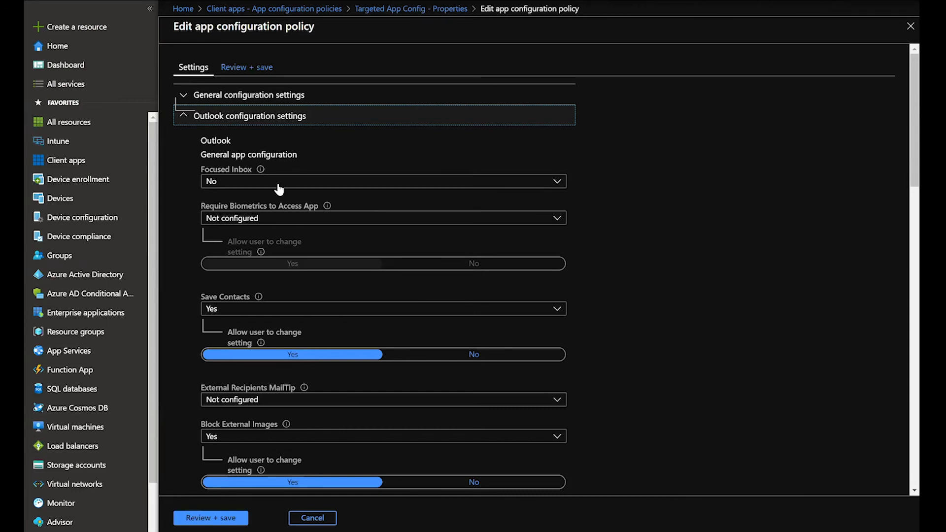
mouse_move(260, 169)
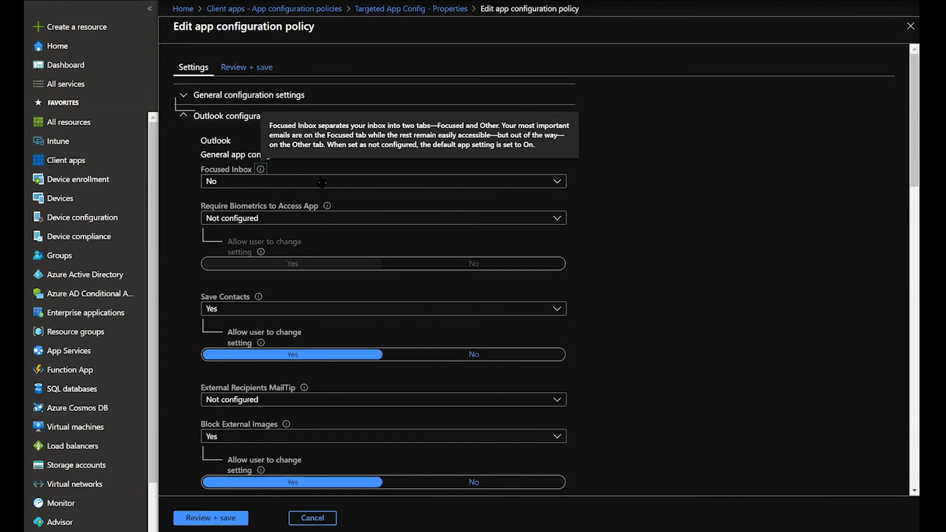
left_click(382, 180)
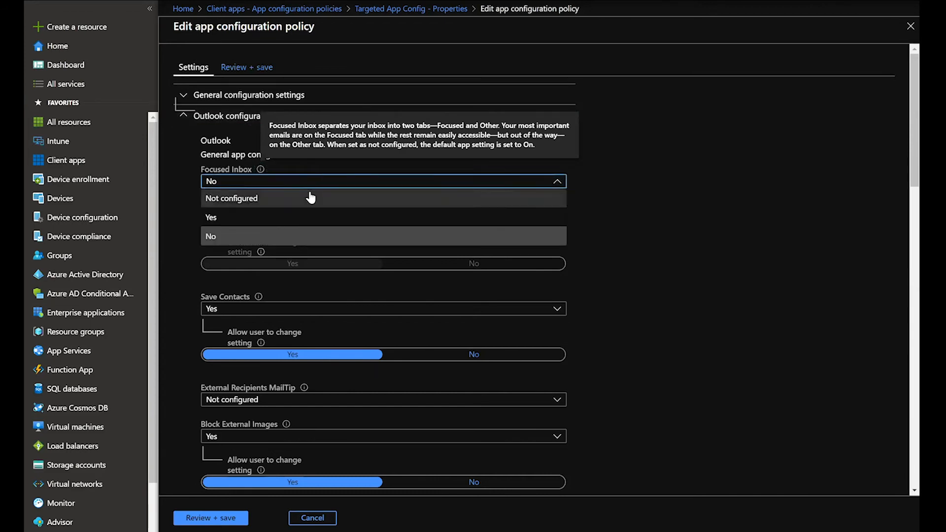
left_click(231, 198)
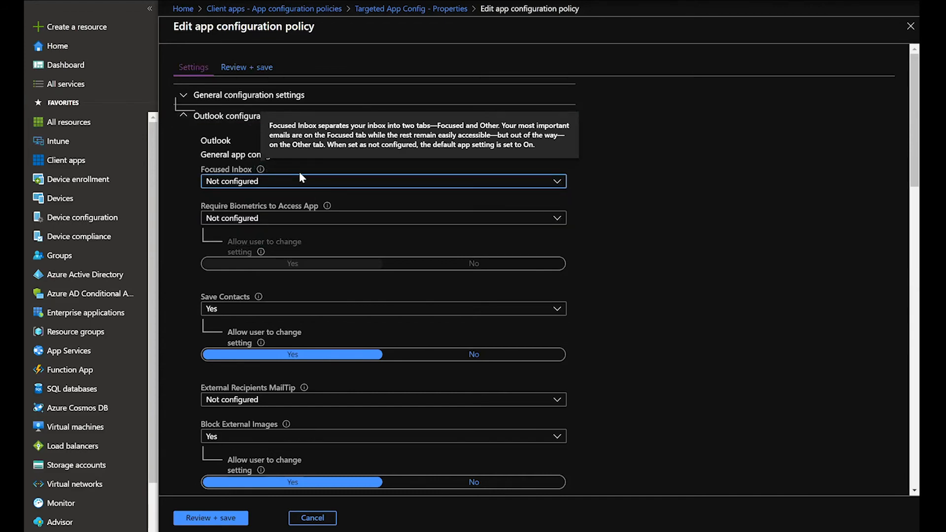
mouse_move(542, 195)
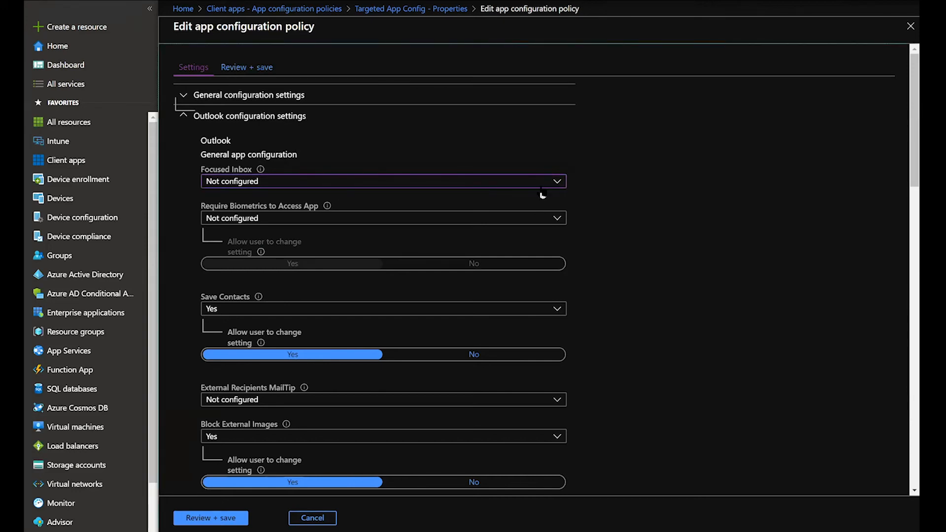
mouse_move(543, 171)
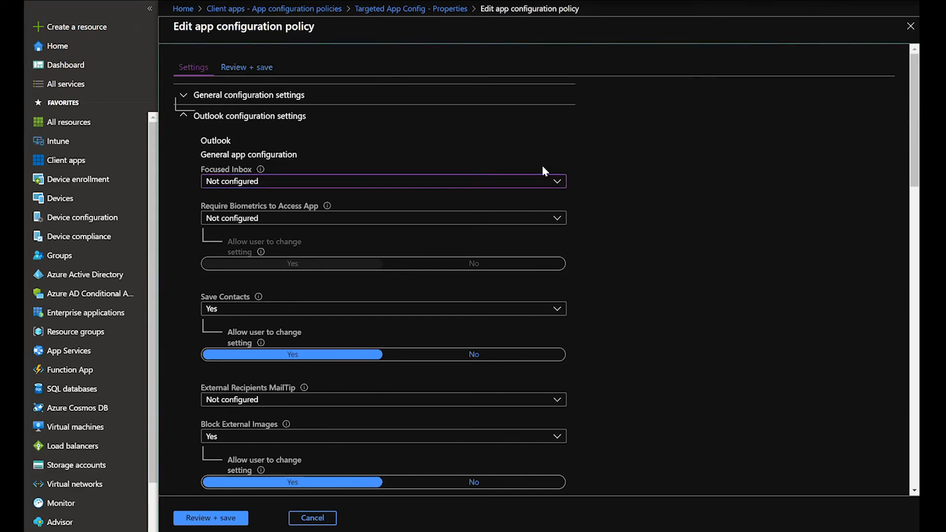
mouse_move(542, 151)
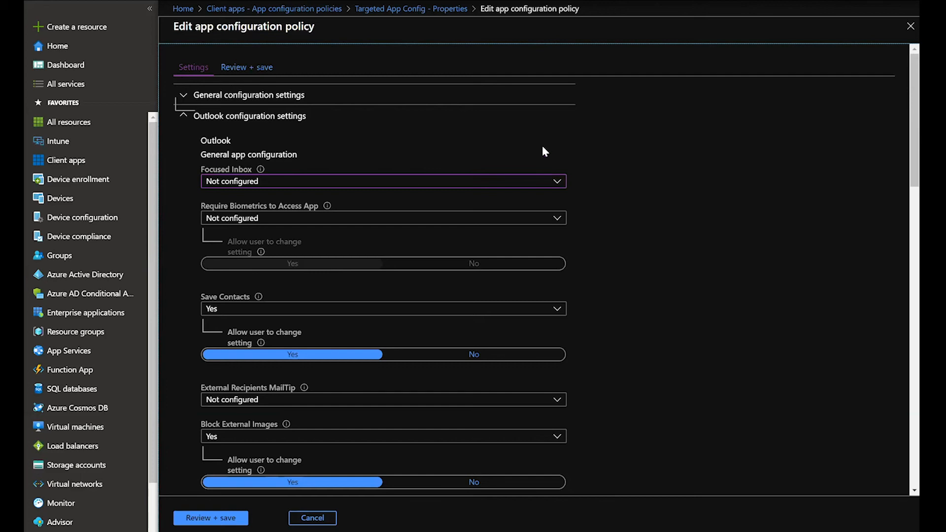
mouse_move(422, 244)
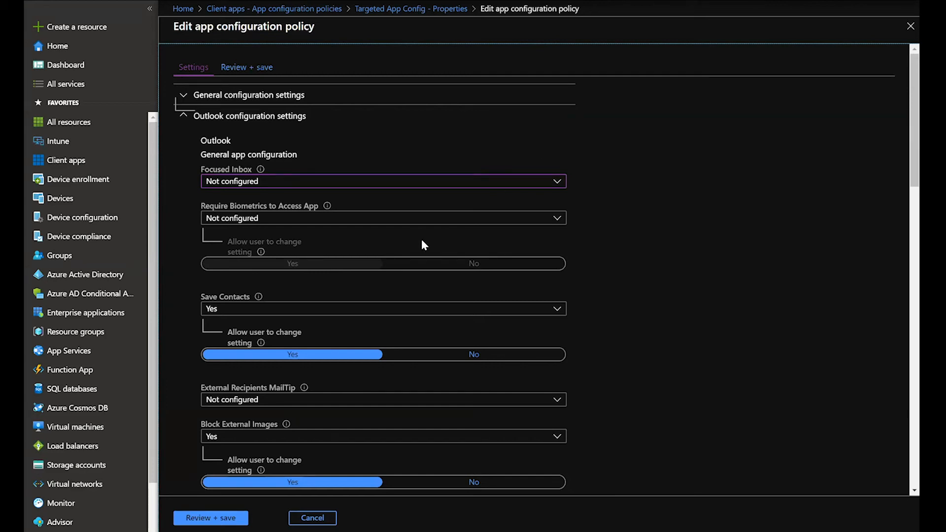
mouse_move(380, 226)
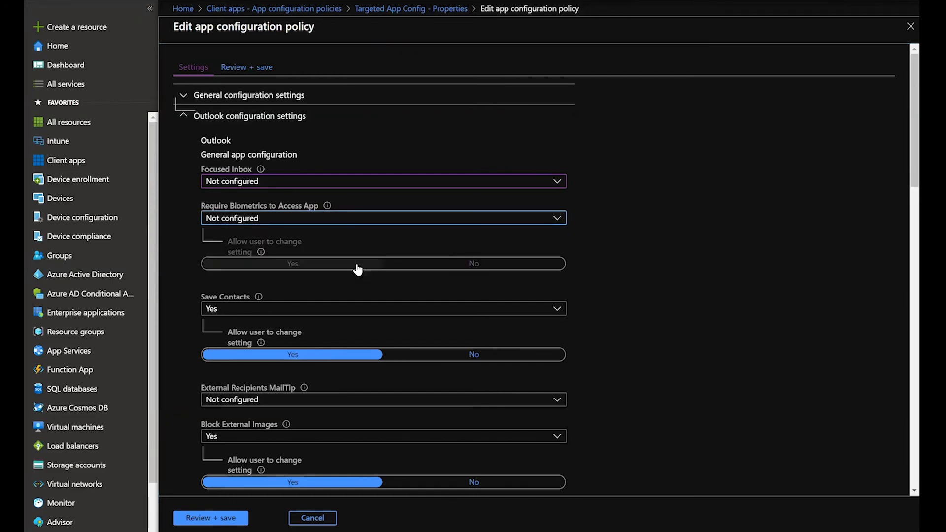
Step: Require biometrics to access the app and lock the biometrics and Block External Images settings from user changes
left_click(382, 218)
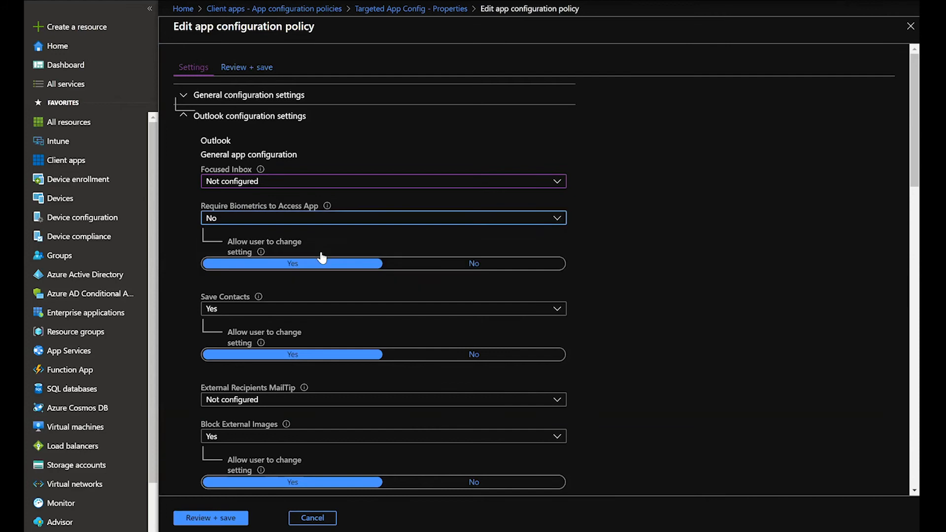
left_click(382, 218)
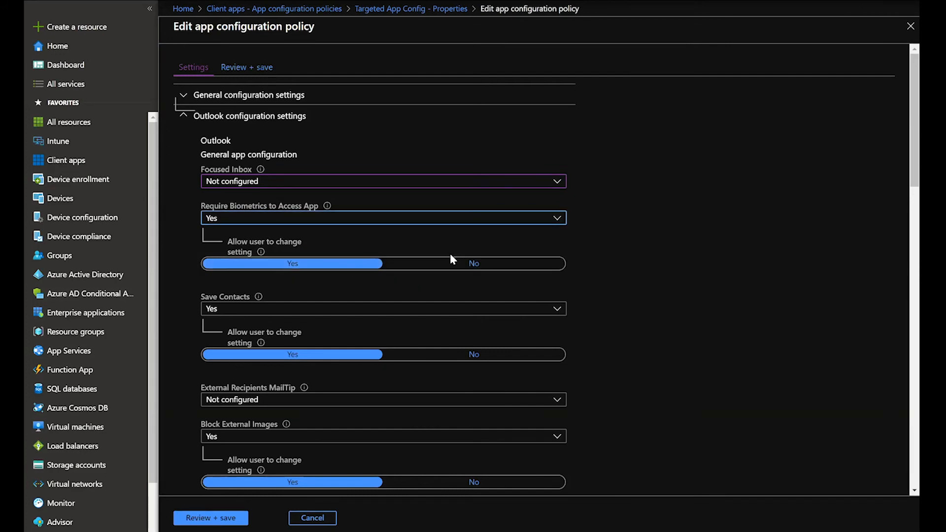
left_click(473, 263)
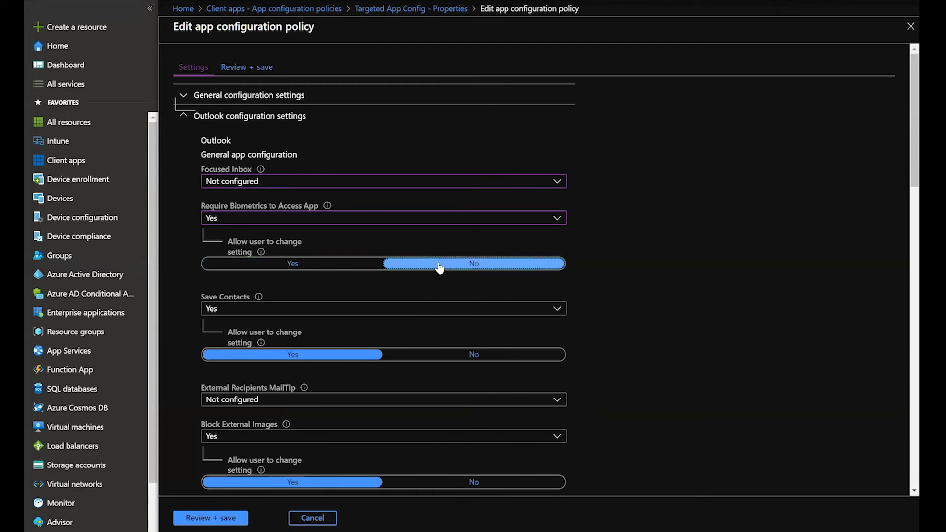
scroll("down", 3)
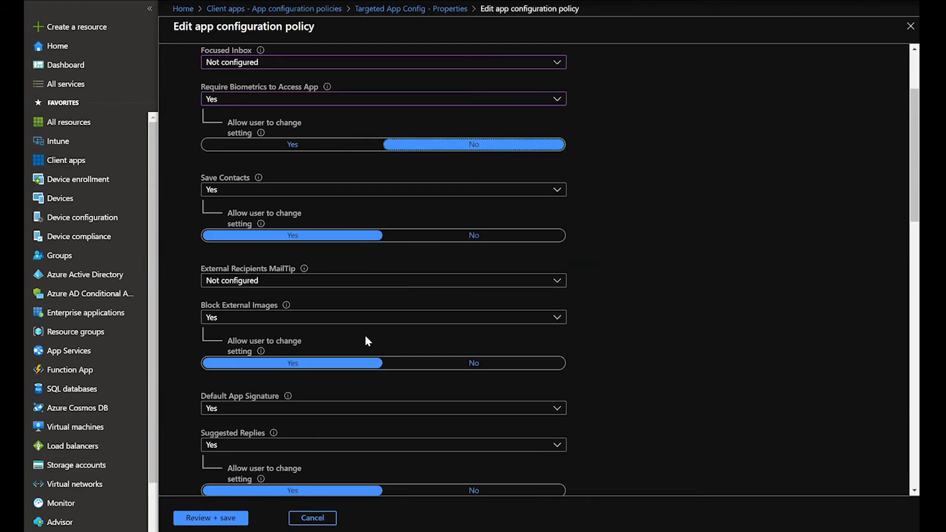
scroll("down", 3)
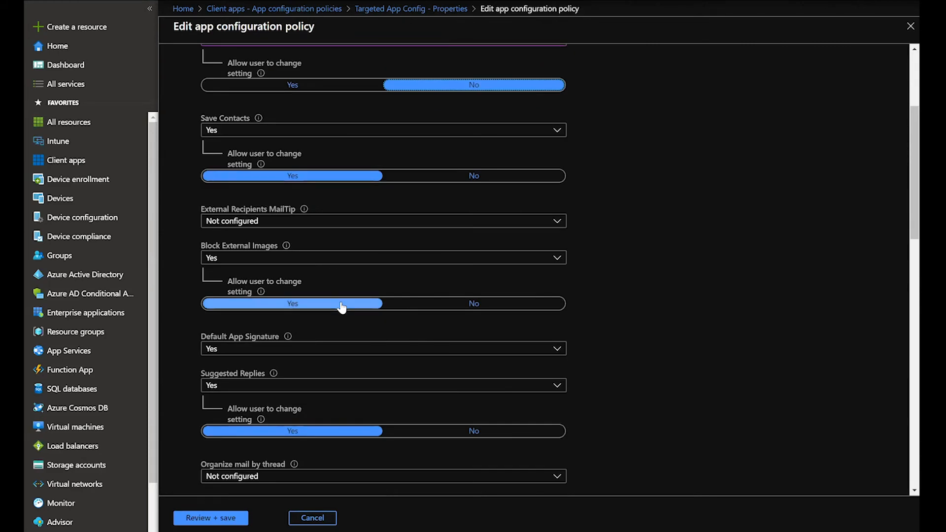
left_click(474, 303)
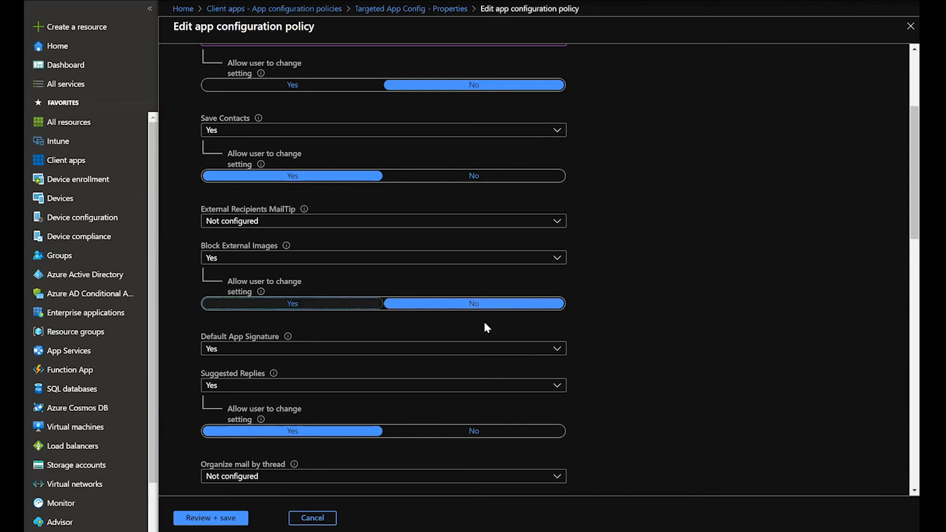
Step: Turn off the Default App Signature and check the Org Data on Wearables value
scroll("down", 3)
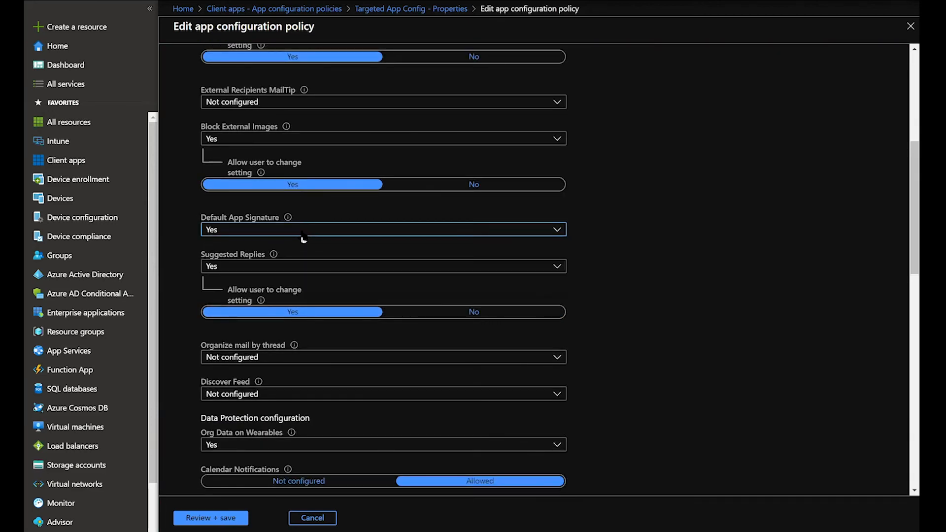
left_click(382, 229)
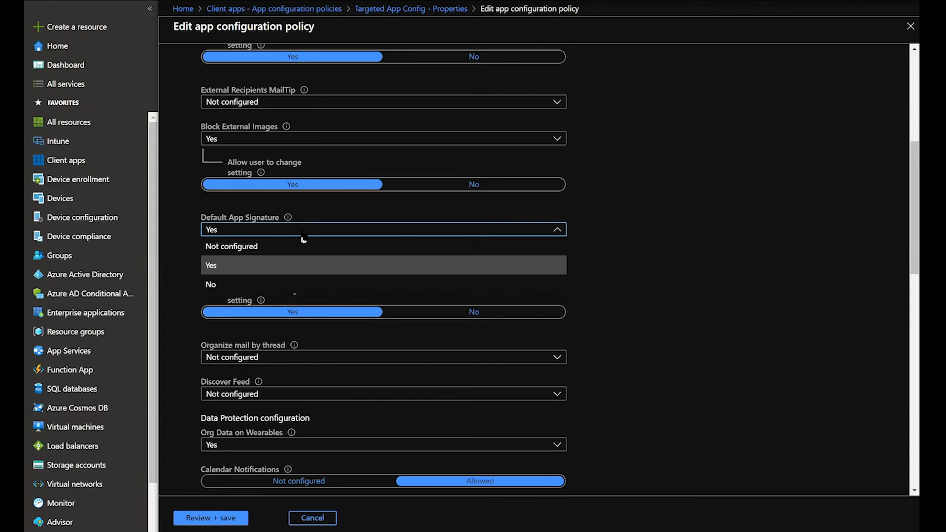
mouse_move(289, 287)
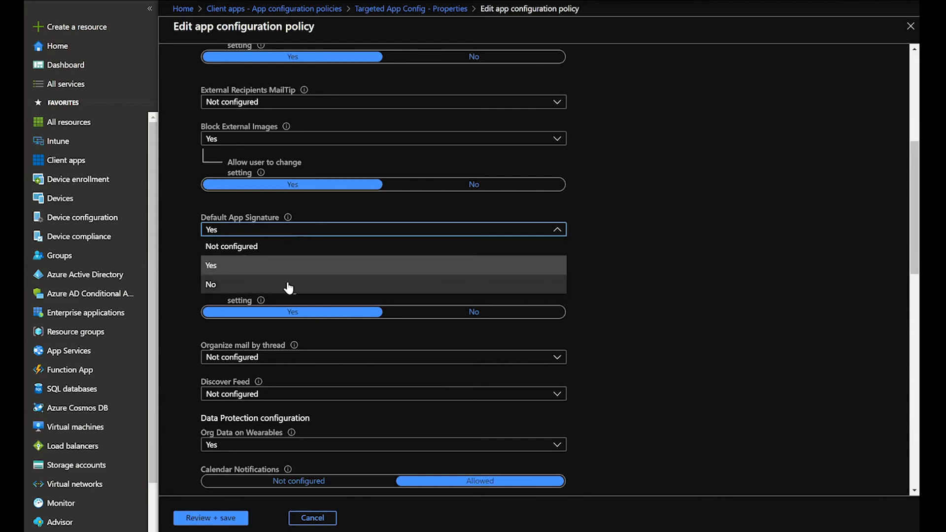
left_click(210, 284)
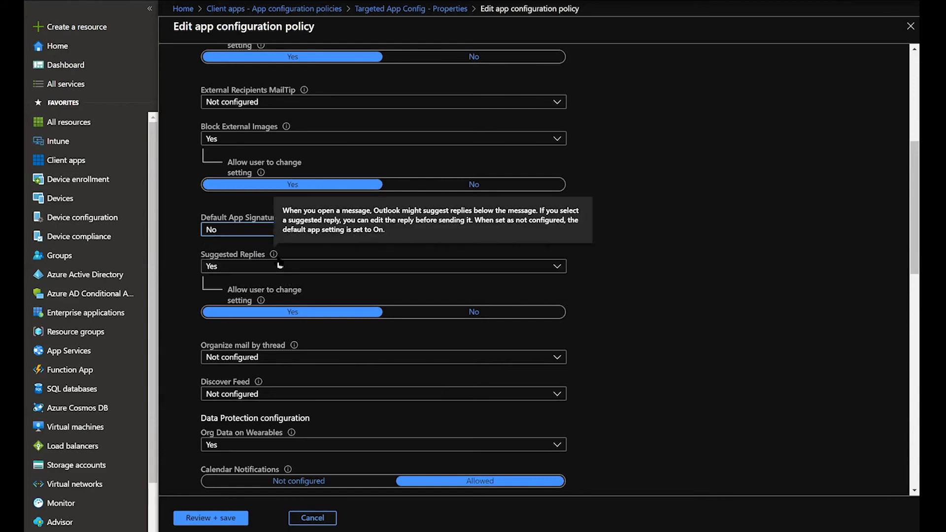
mouse_move(636, 360)
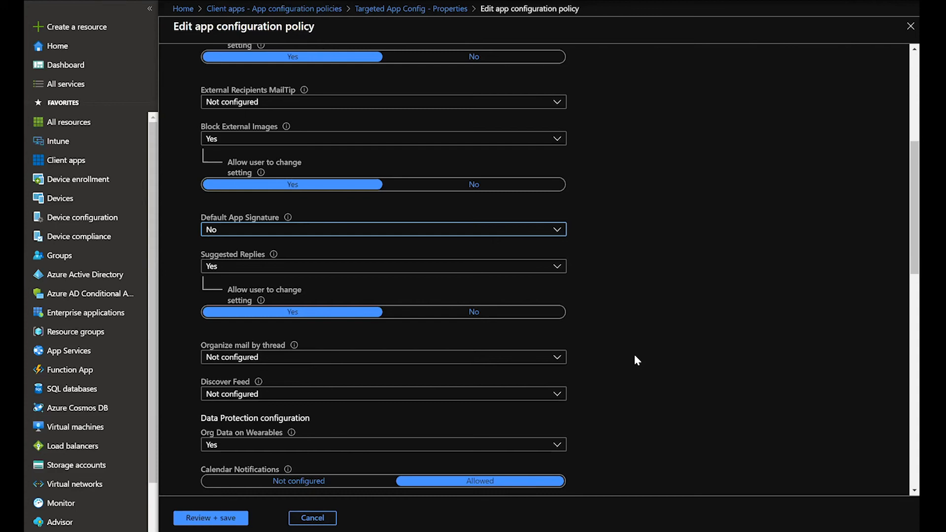
mouse_move(593, 354)
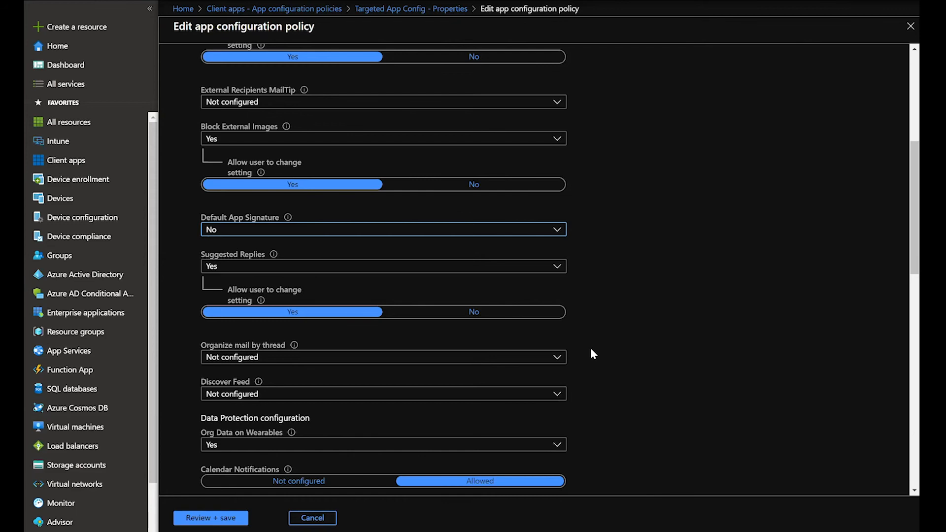
mouse_move(345, 385)
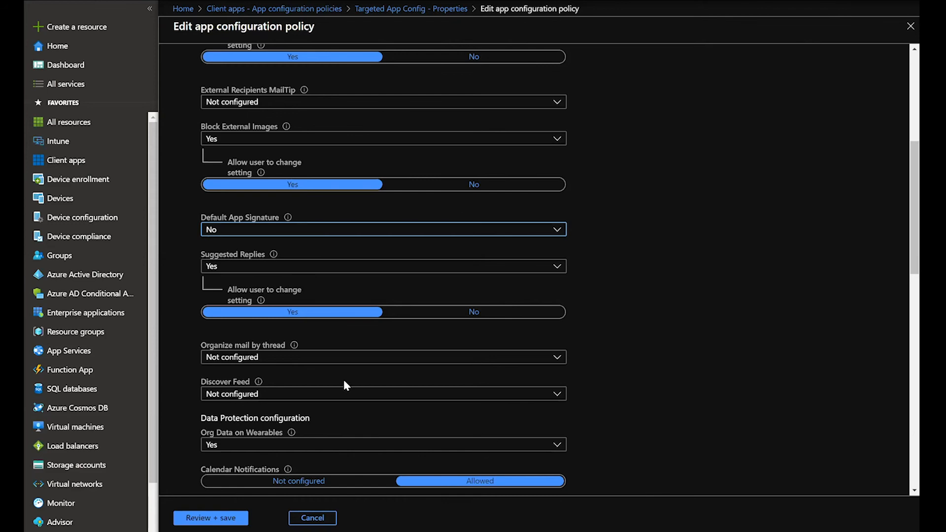
scroll("down", 3)
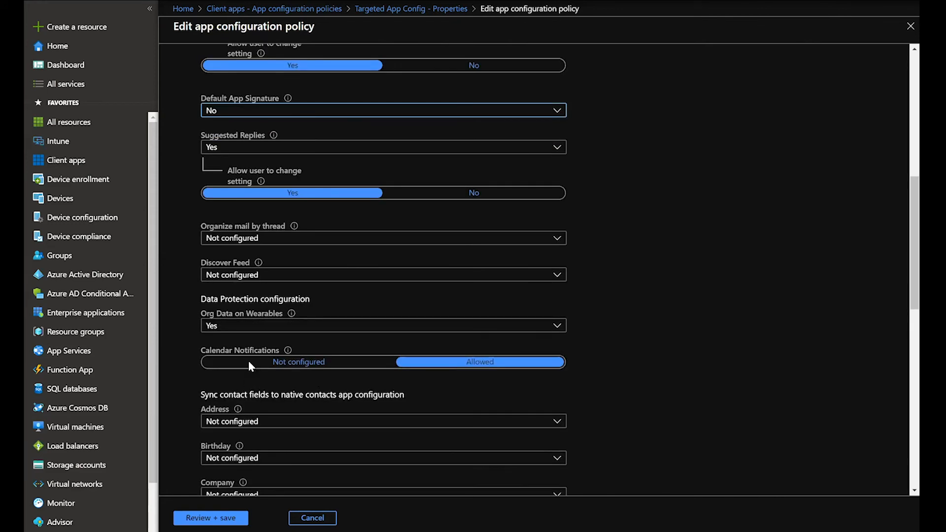
mouse_move(330, 384)
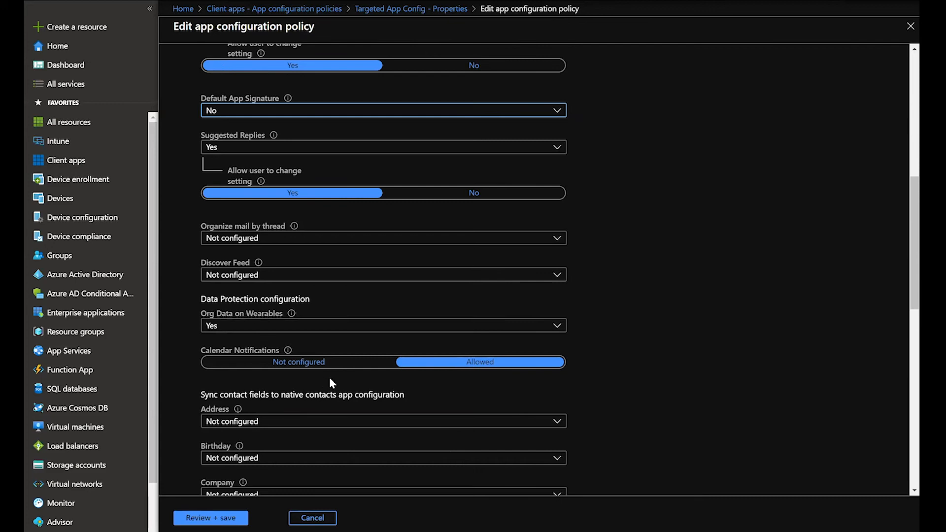
mouse_move(330, 379)
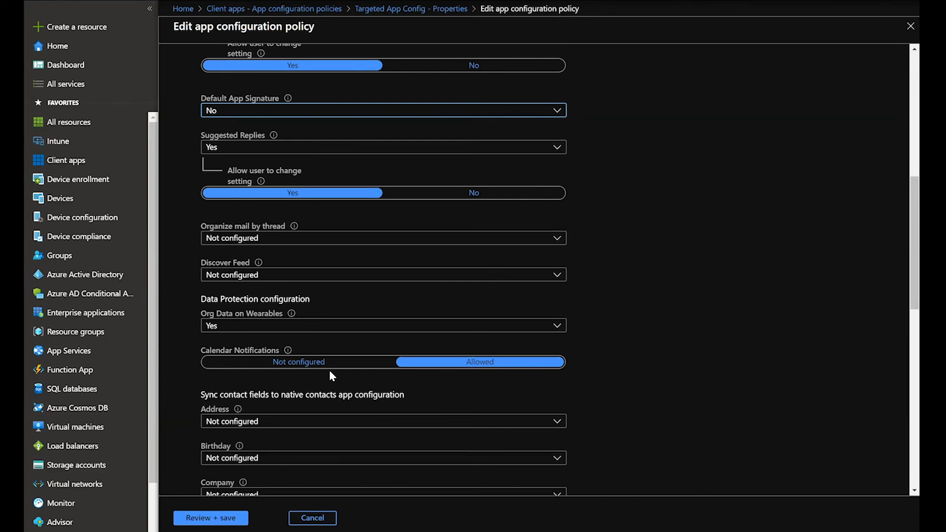
mouse_move(296, 329)
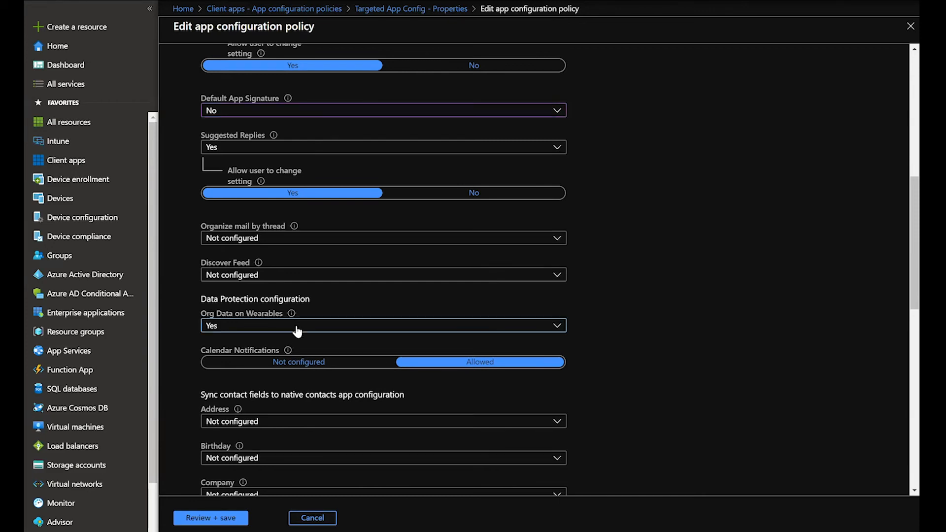
left_click(381, 325)
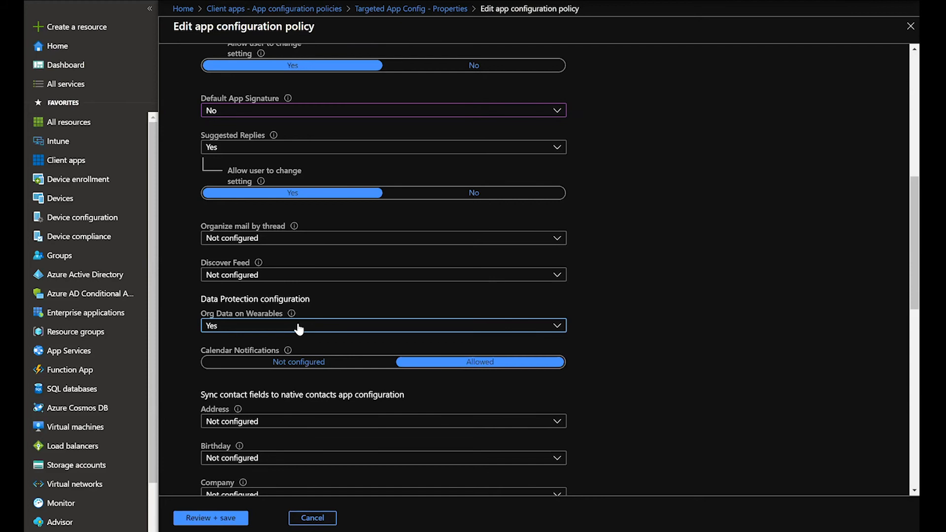
mouse_move(319, 500)
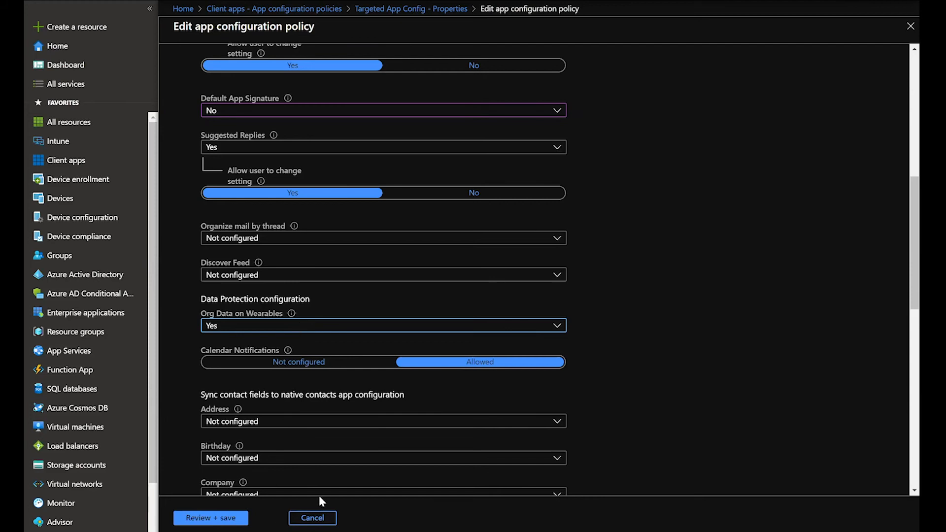
Step: Scroll back over the settings, then bring up the Review + save summary and highlight the edited Focused Inbox value
scroll("down", 3)
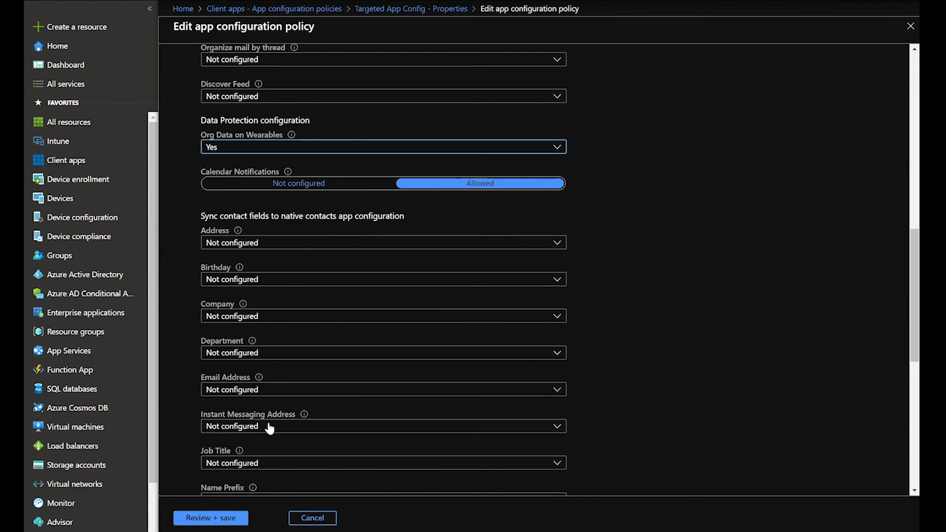
mouse_move(269, 421)
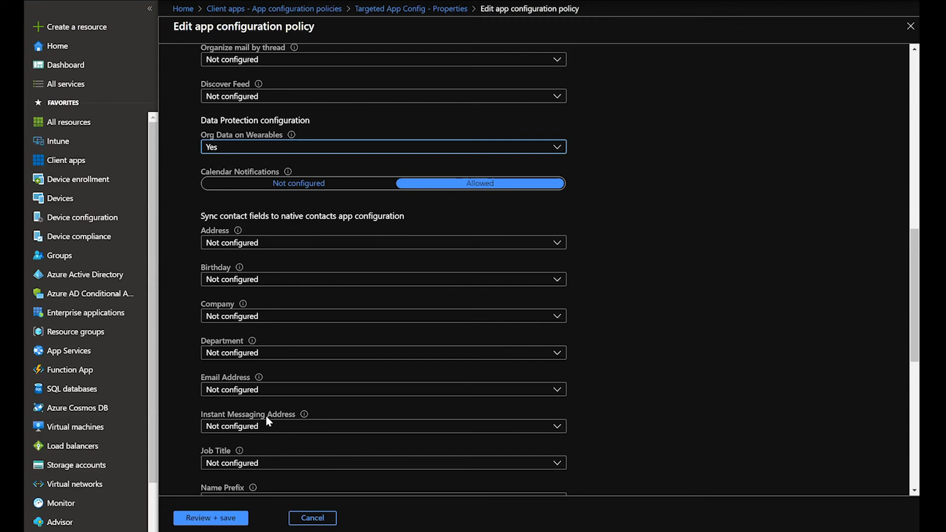
mouse_move(338, 352)
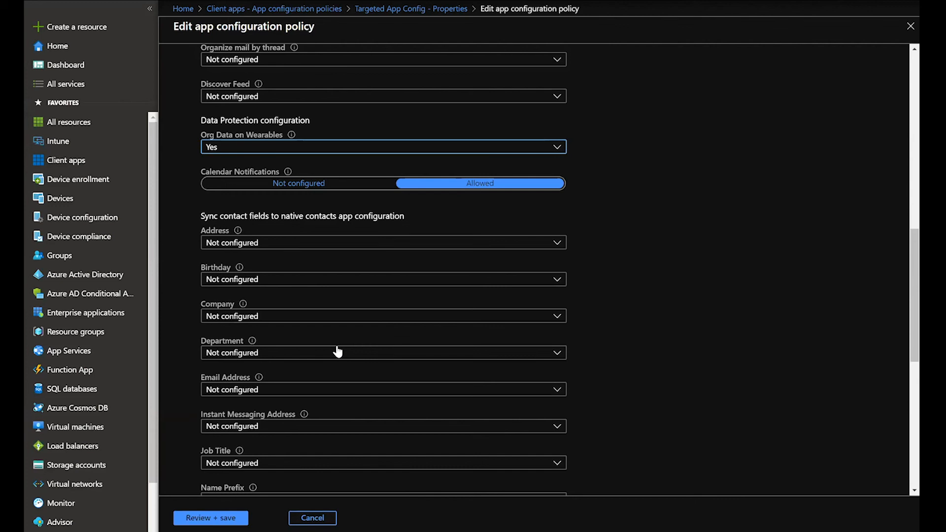
scroll("up", 3)
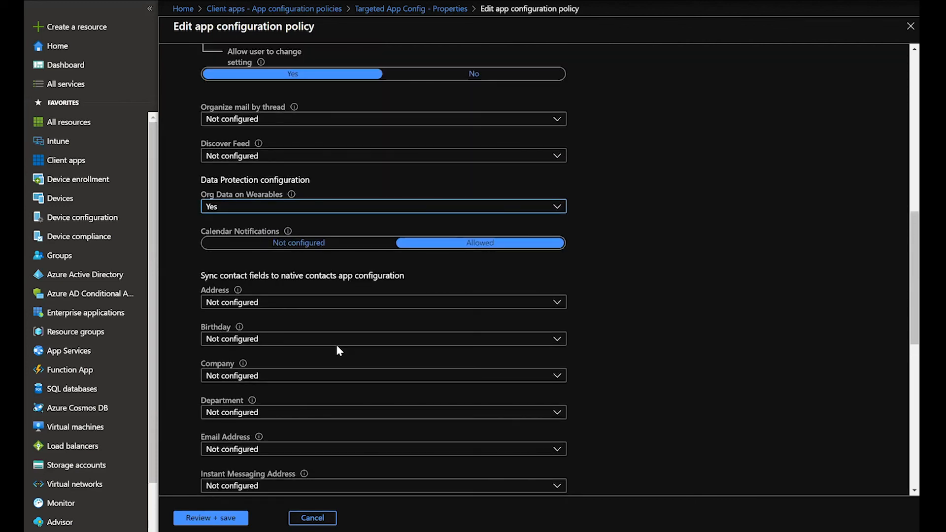
scroll("up", 3)
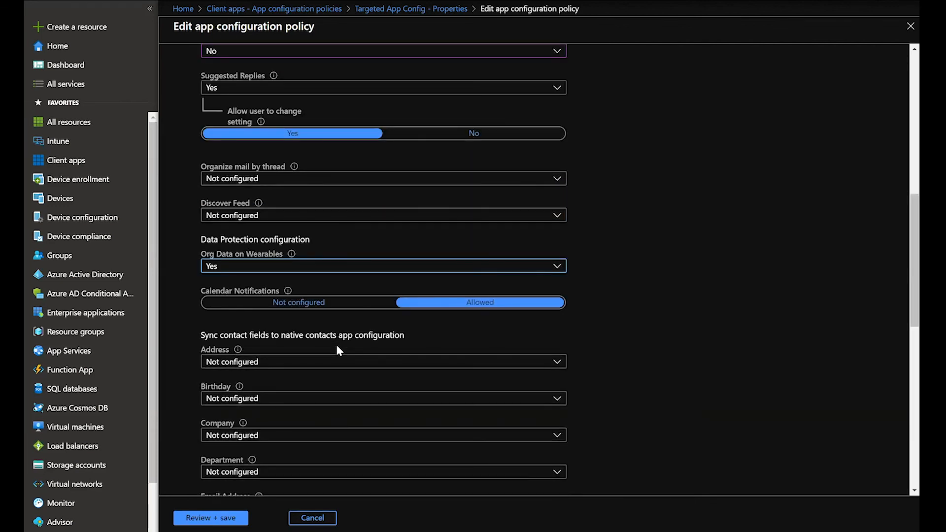
scroll("up", 3)
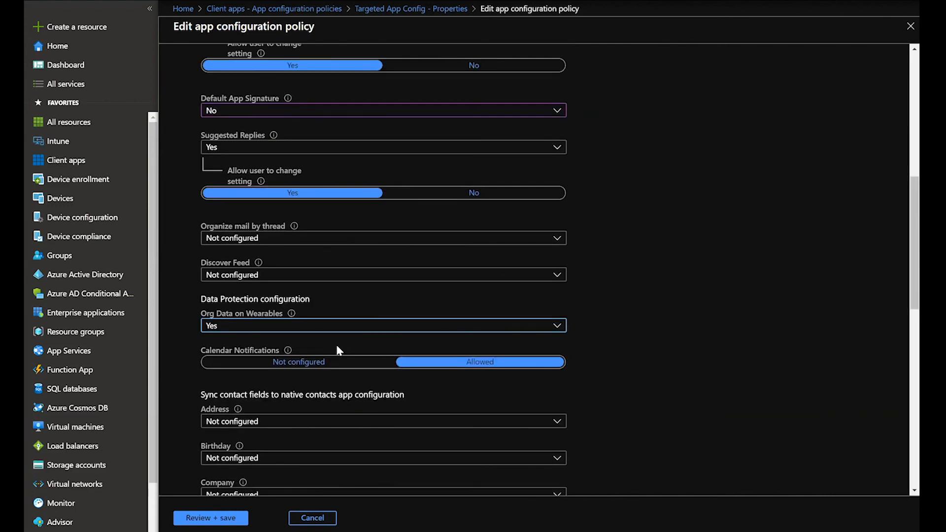
scroll("up", 3)
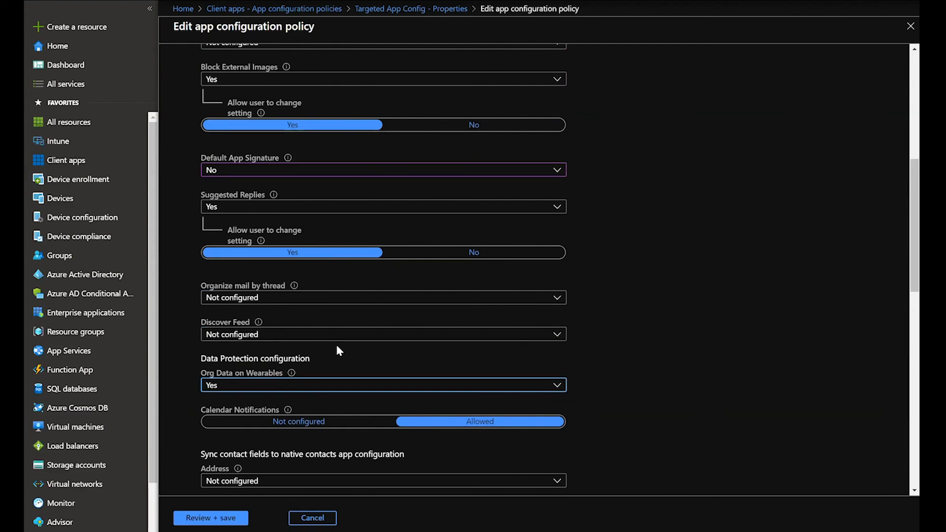
scroll("up", 3)
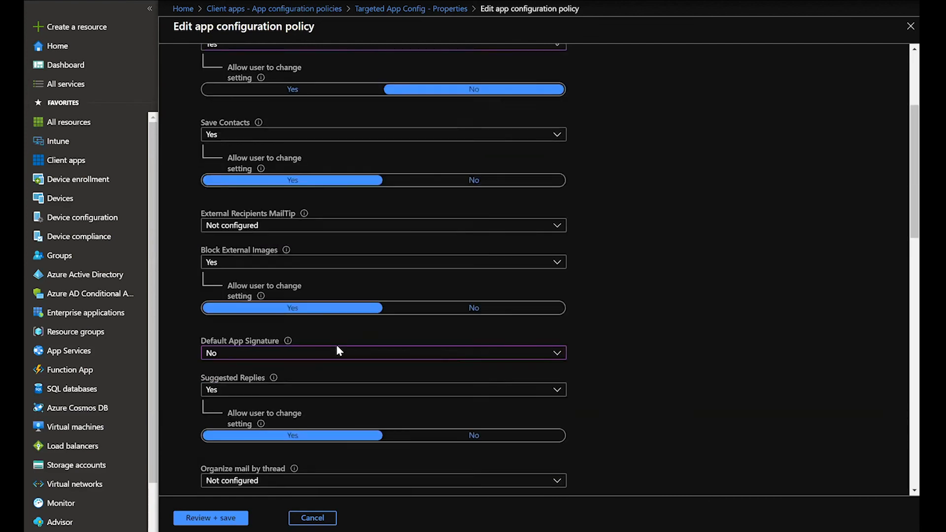
scroll("up", 3)
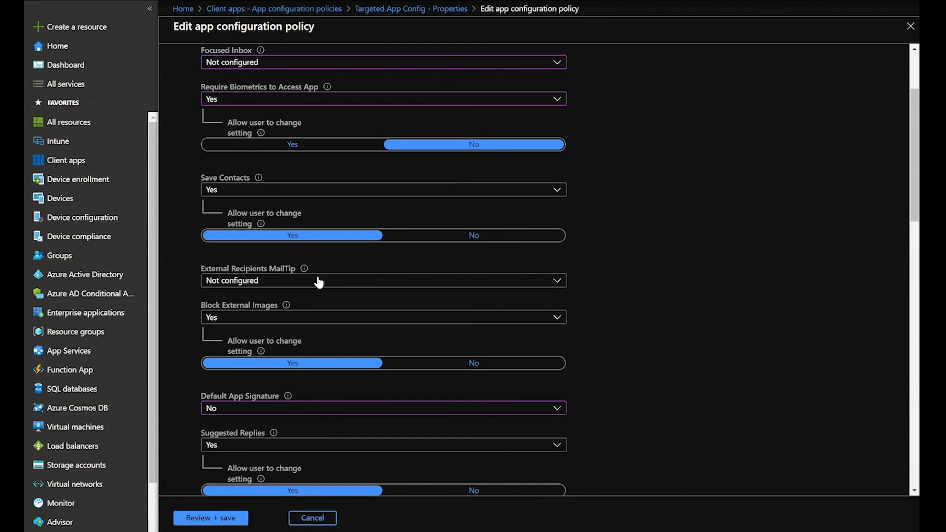
mouse_move(396, 261)
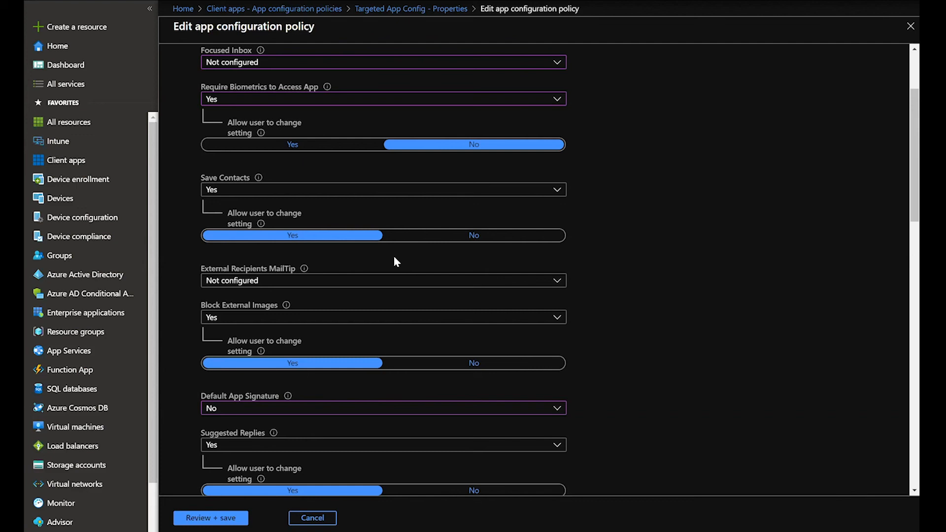
mouse_move(397, 258)
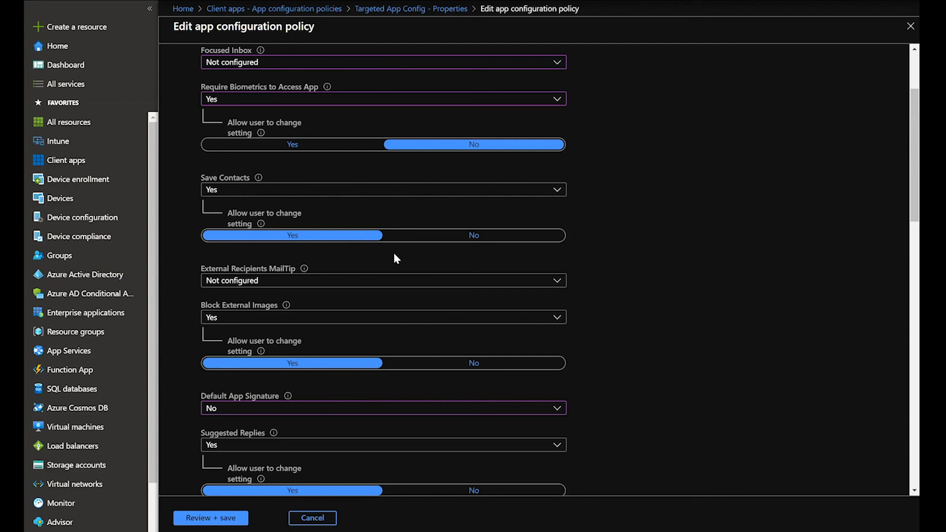
scroll("down", 3)
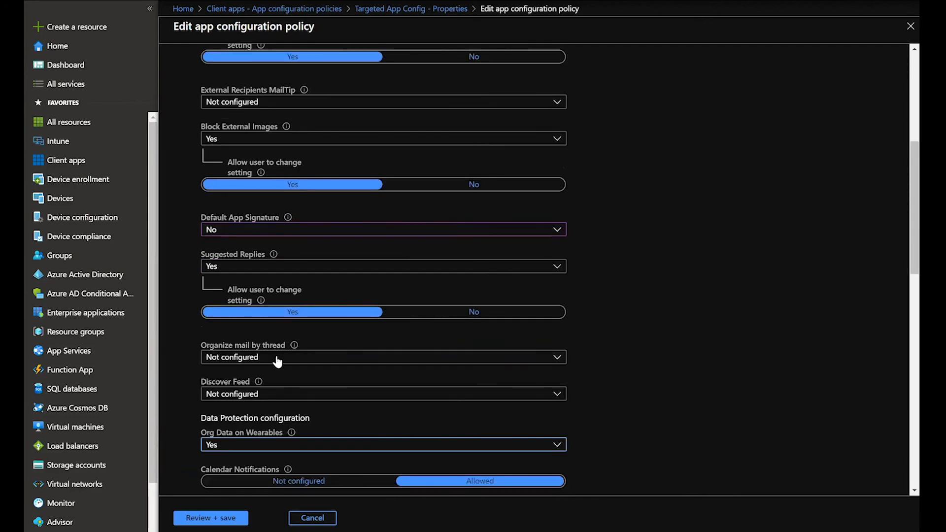
scroll("down", 3)
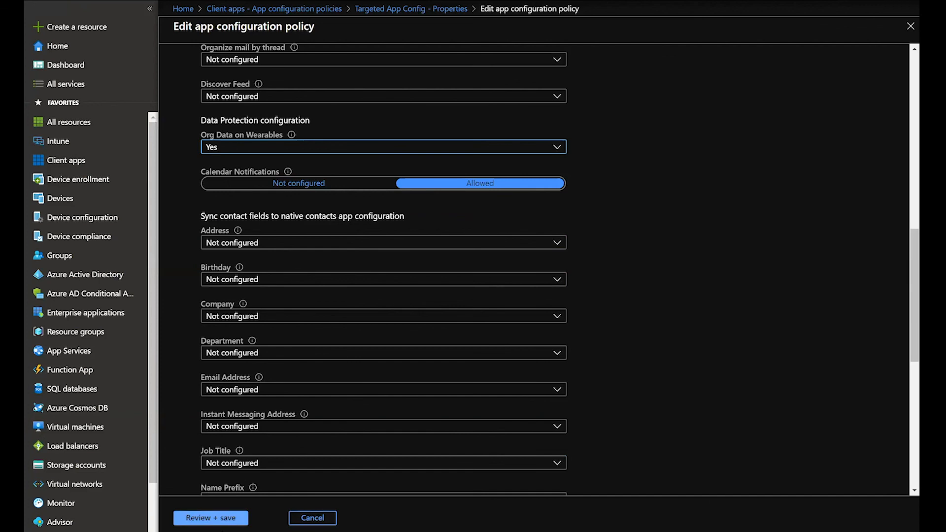
left_click(210, 518)
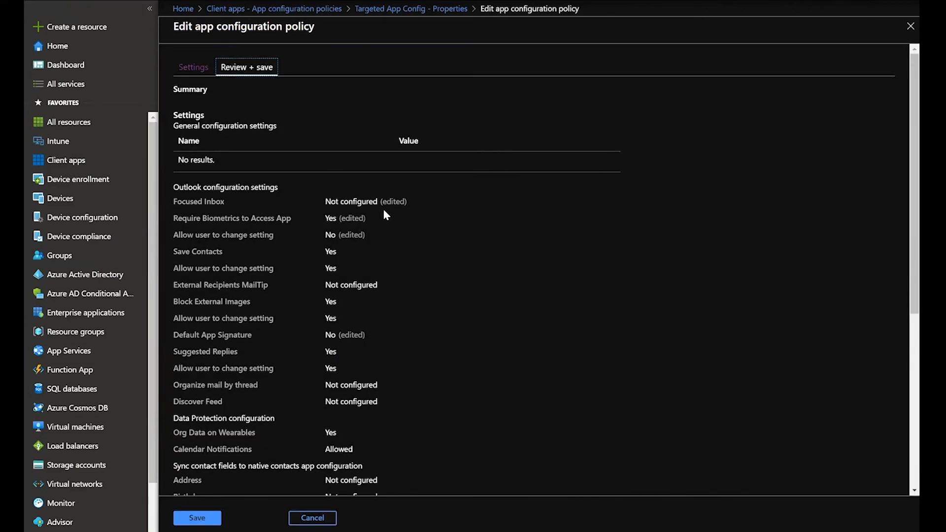
double_click(350, 201)
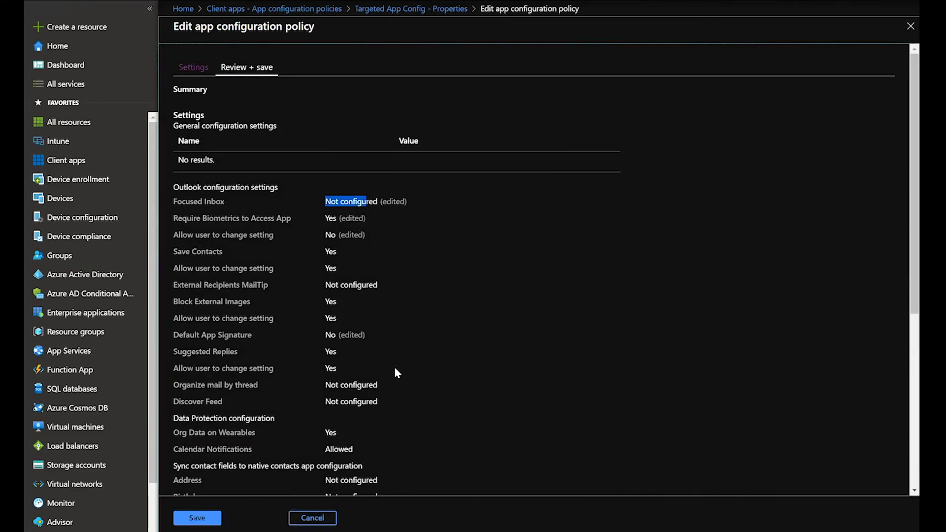
scroll("down", 3)
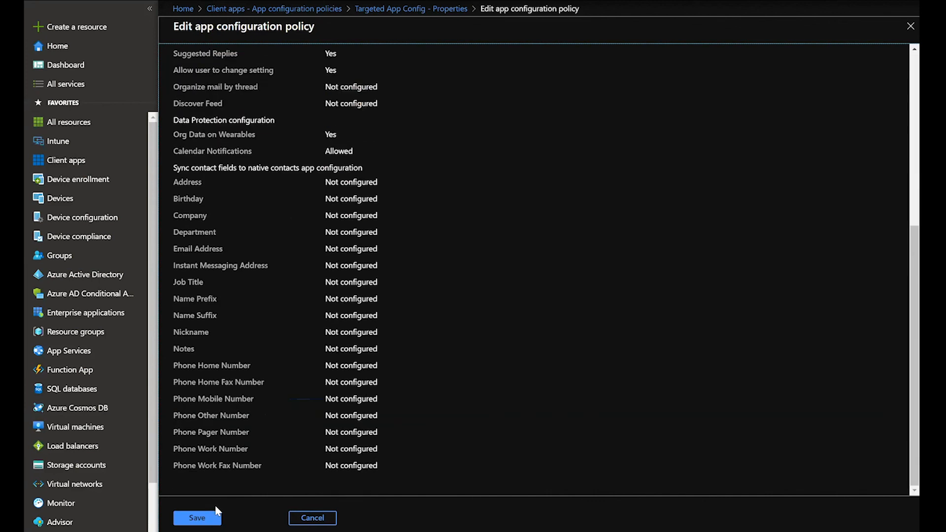
Step: Save the policy, then open its assignments and group selection and close them unchanged, still targeting Testing
left_click(197, 517)
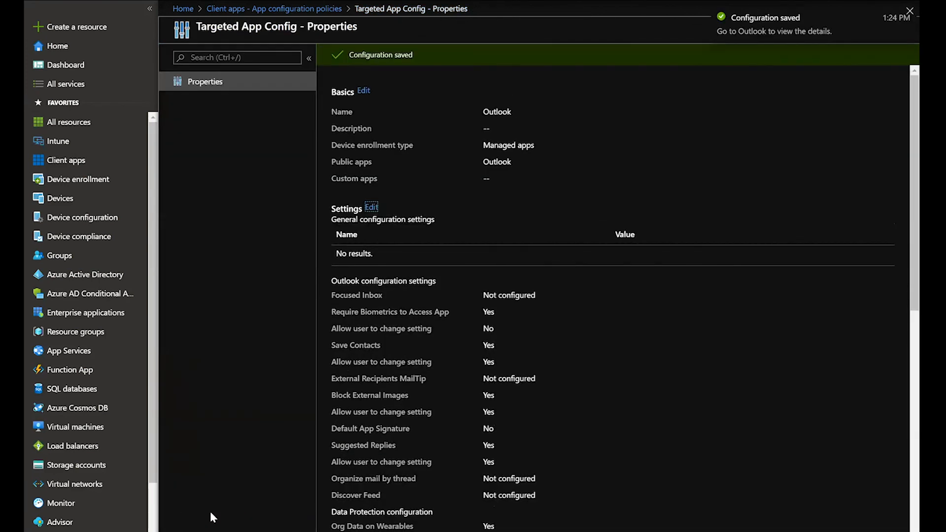
scroll("down", 3)
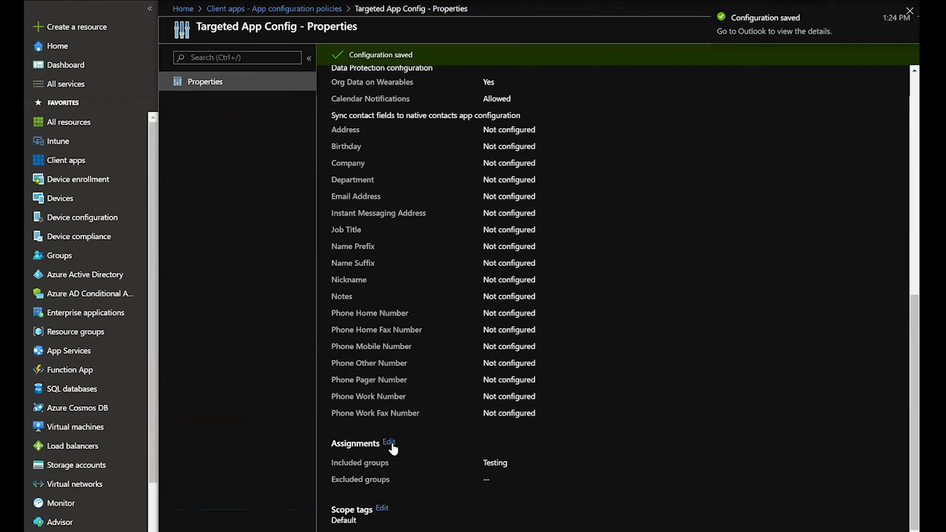
left_click(388, 444)
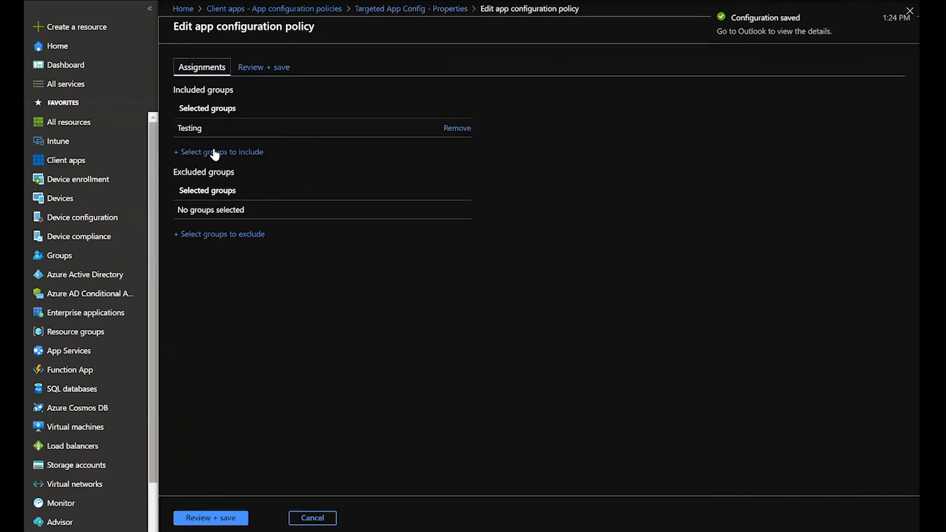
left_click(219, 151)
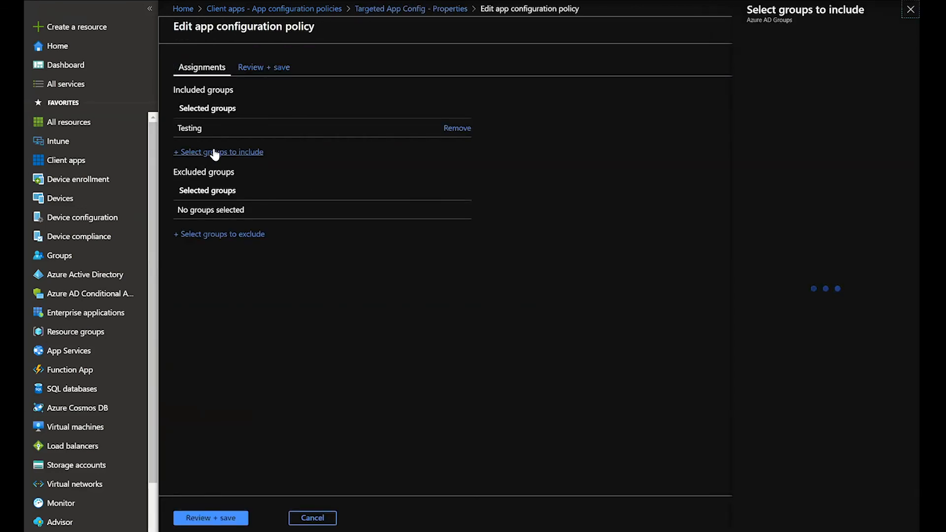
left_click(210, 518)
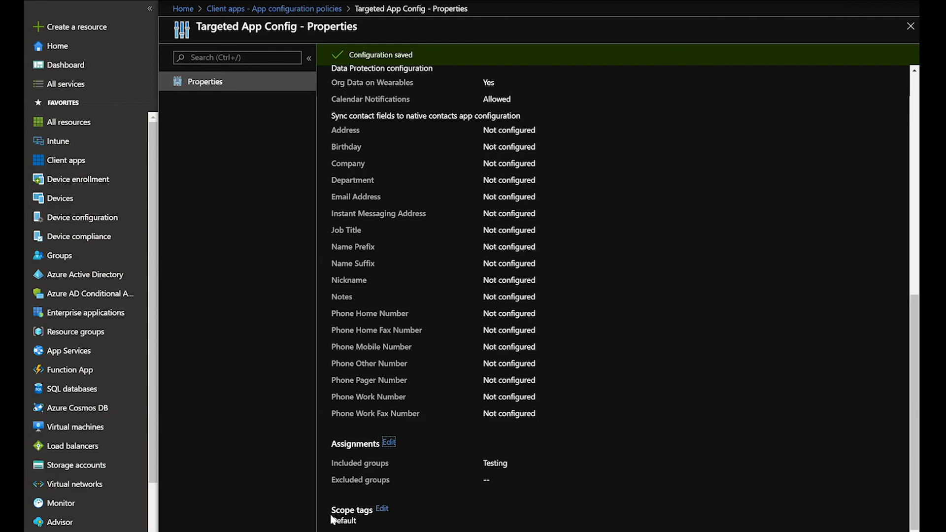
mouse_move(315, 479)
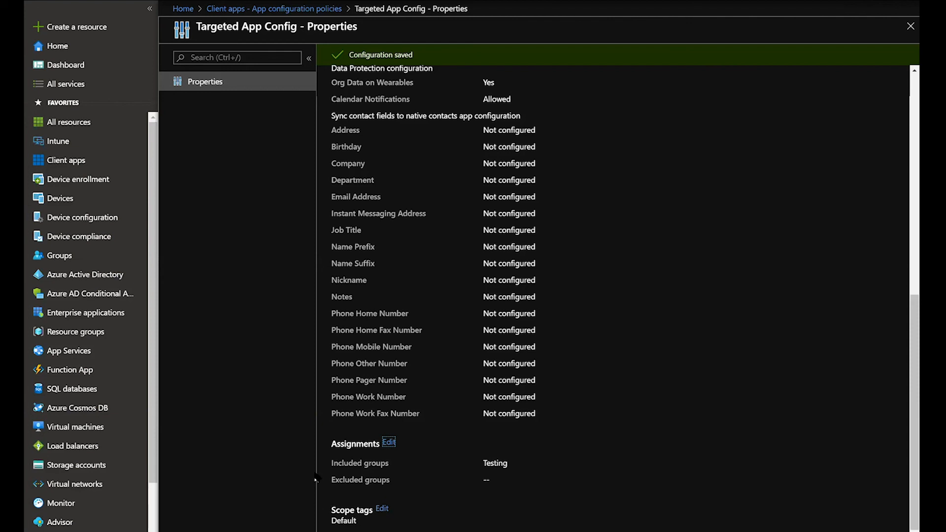